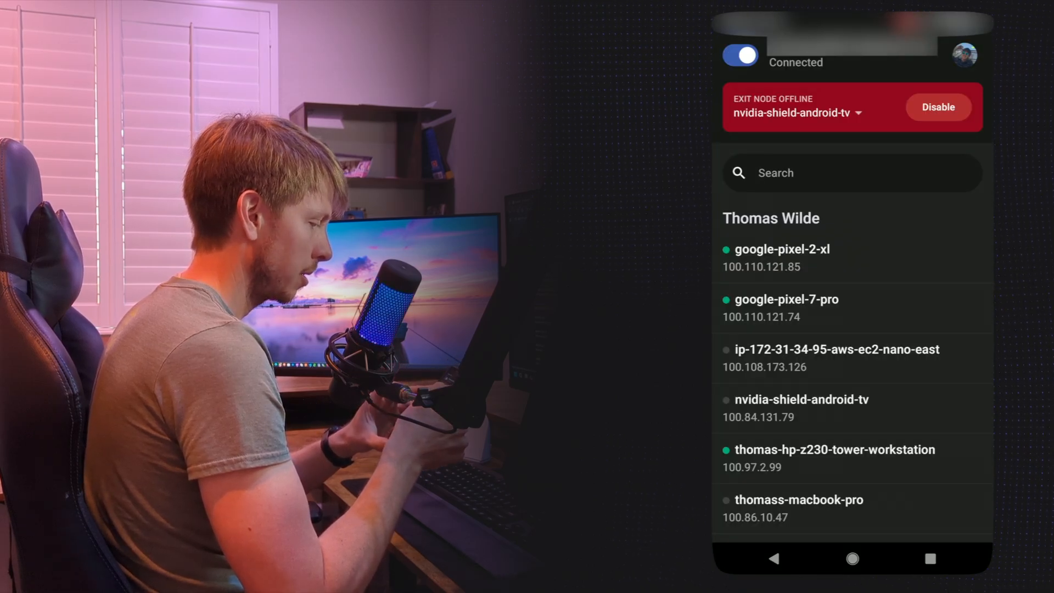
pyautogui.scroll(-3)
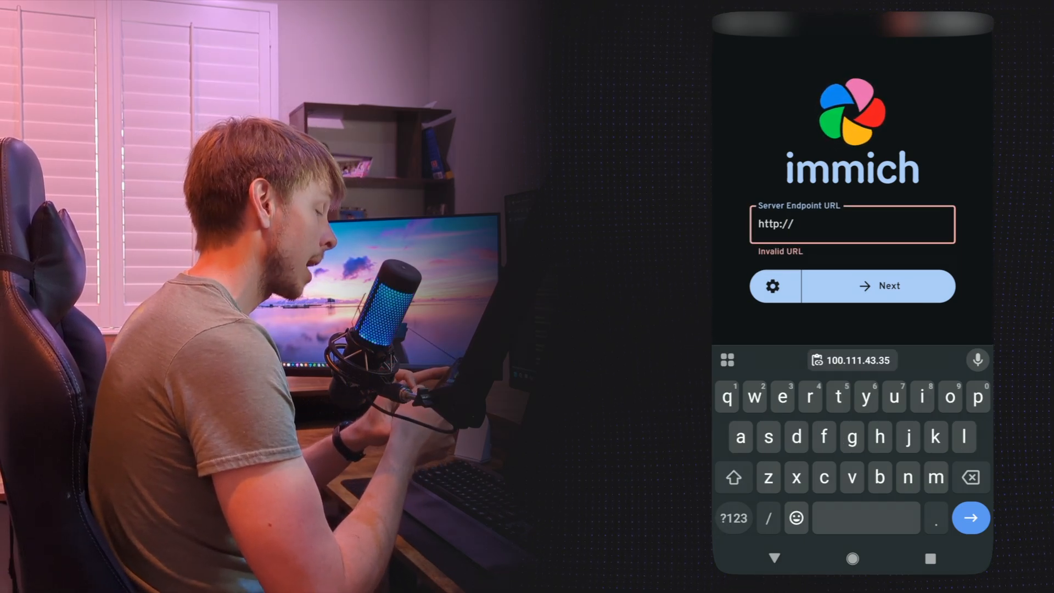
pyautogui.click(851, 360)
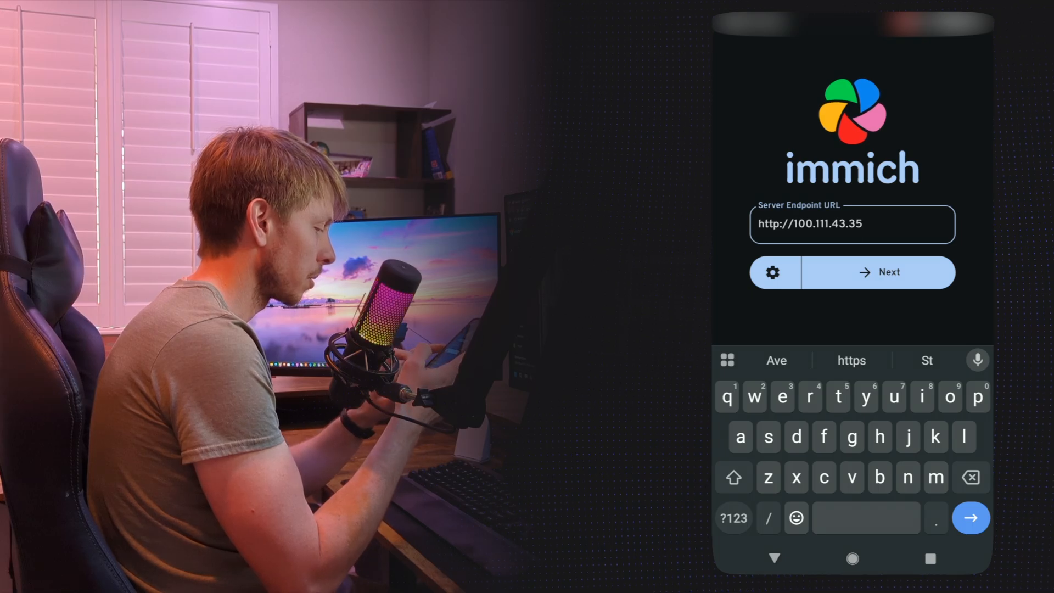
pyautogui.write(':30041')
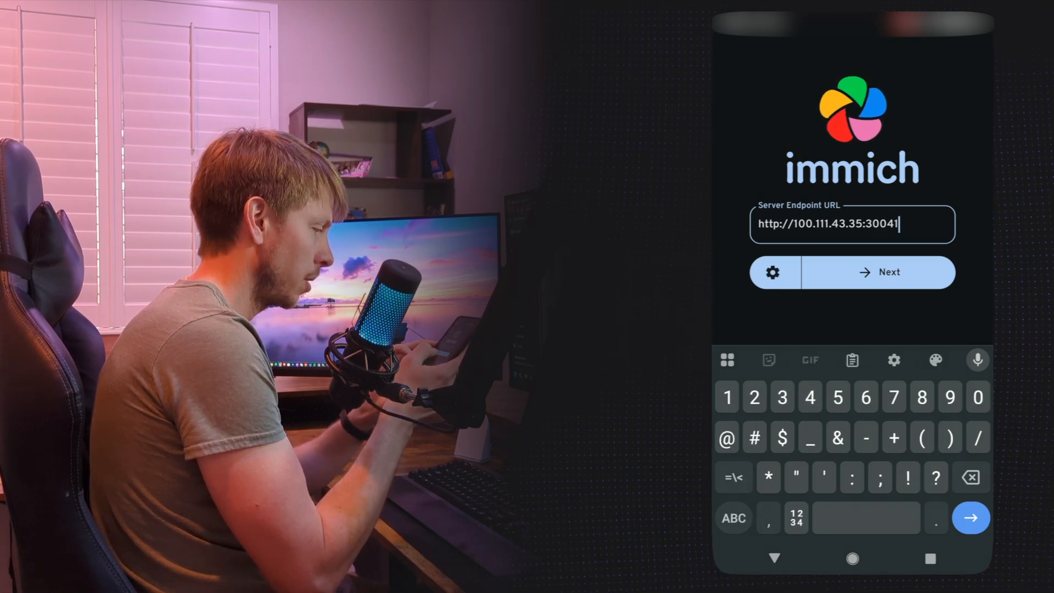
pyautogui.click(878, 272)
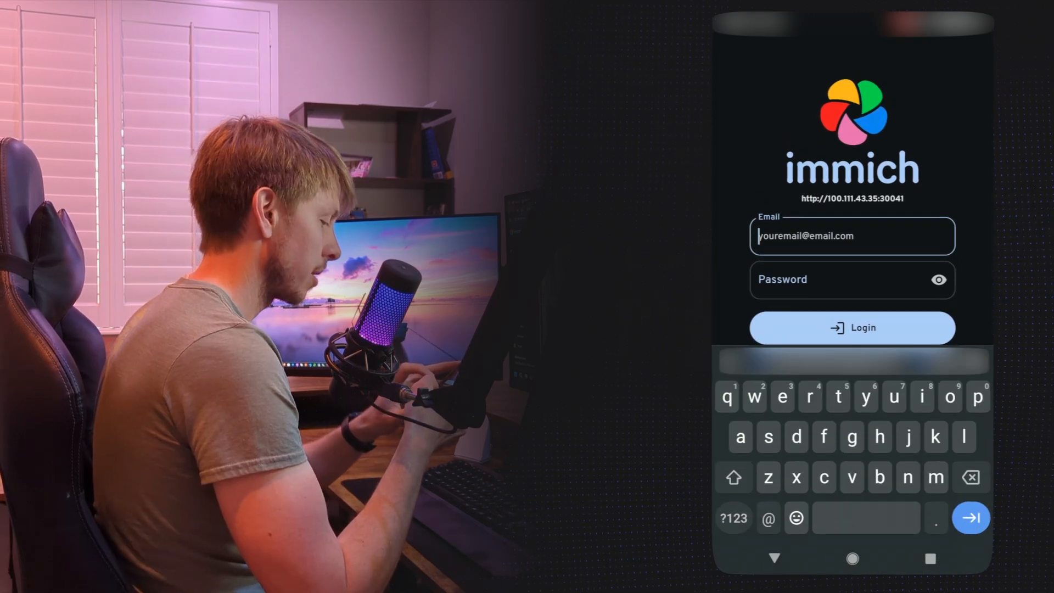
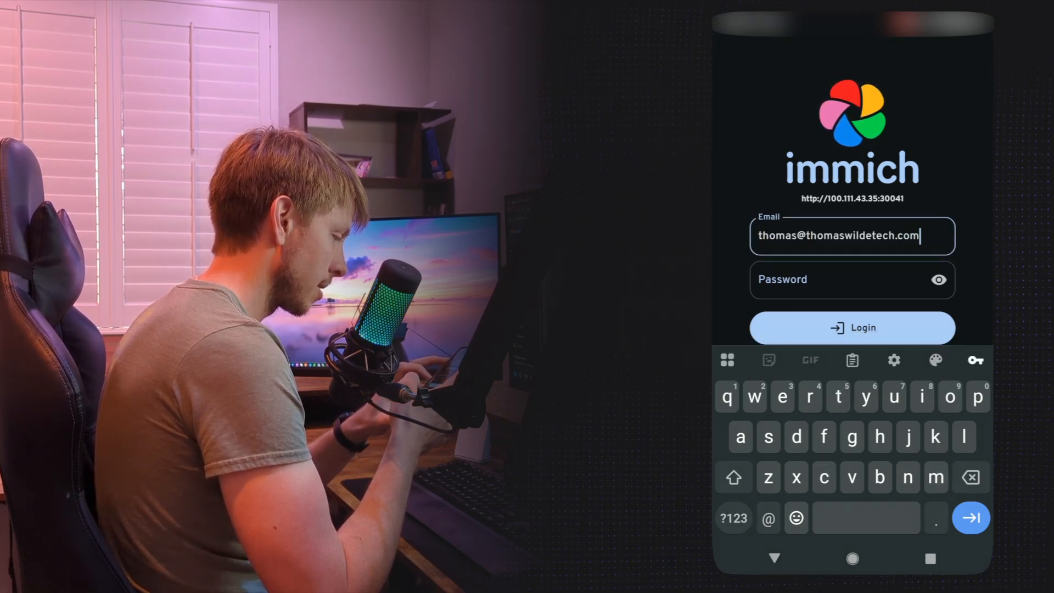
pyautogui.click(850, 279)
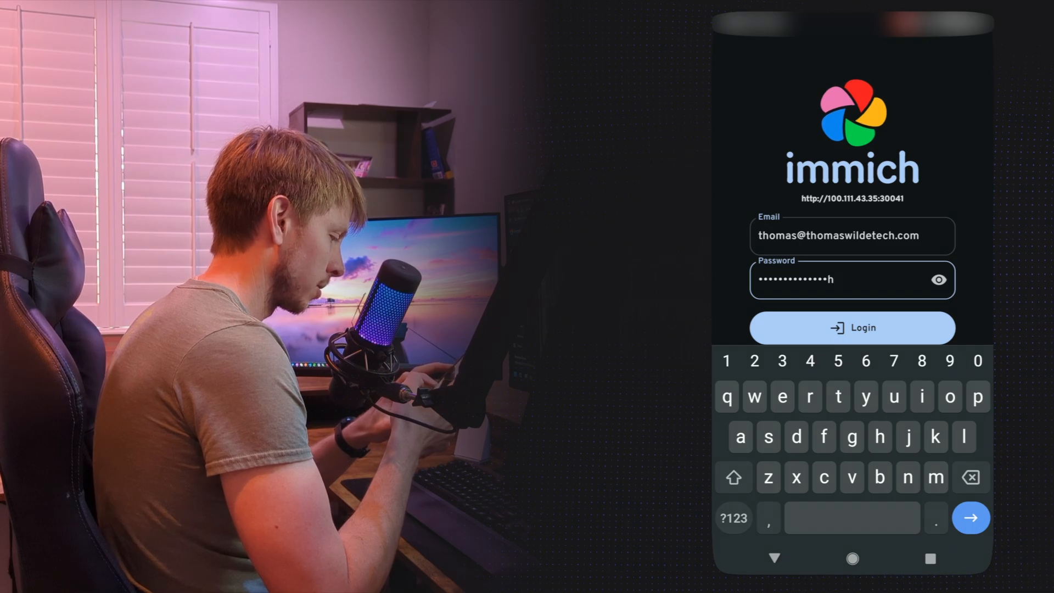
pyautogui.click(851, 327)
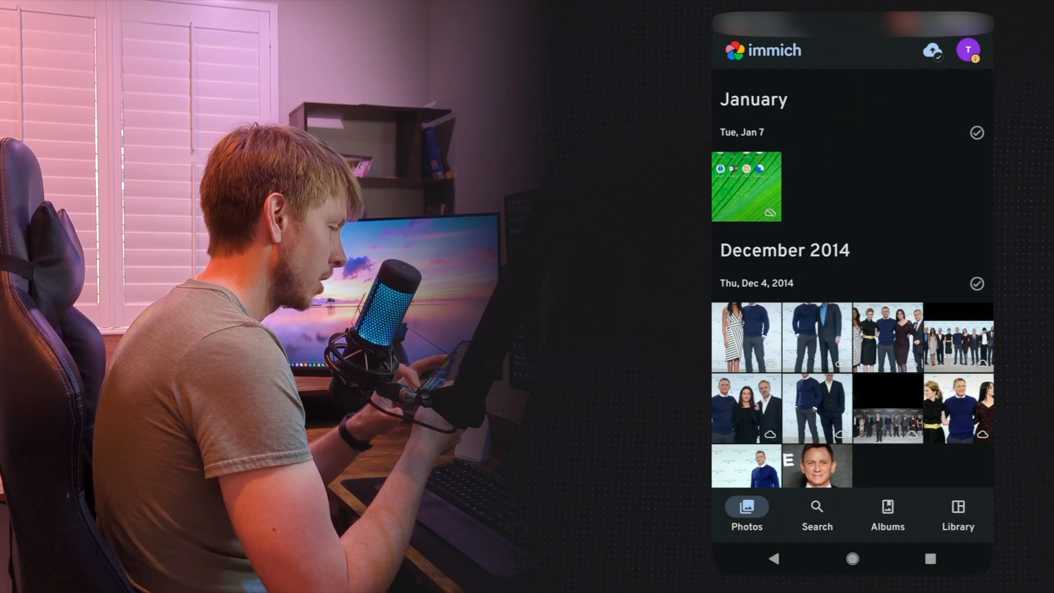
pyautogui.scroll(-3)
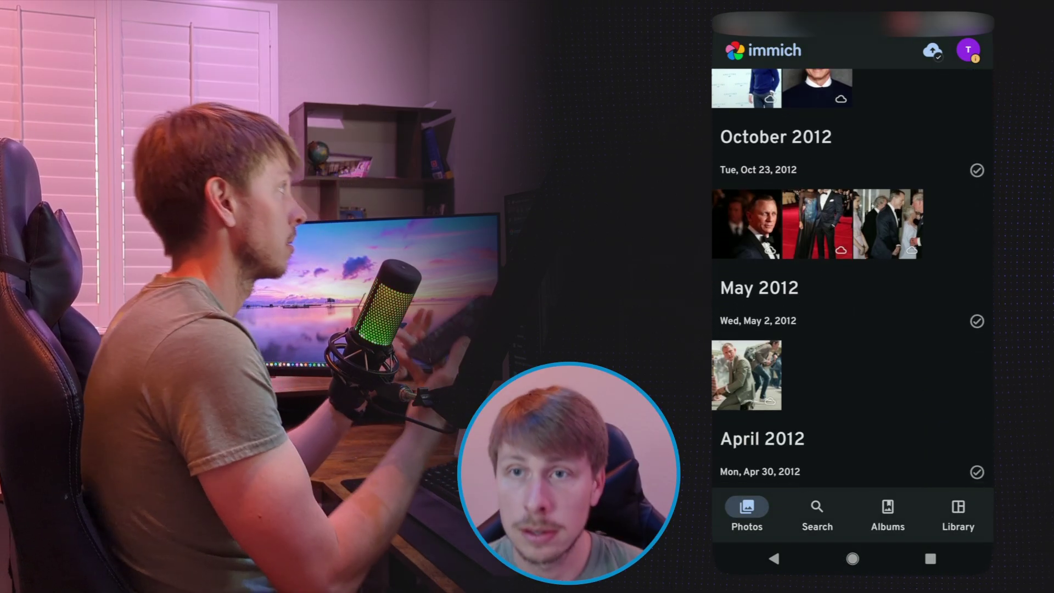
pyautogui.scroll(3)
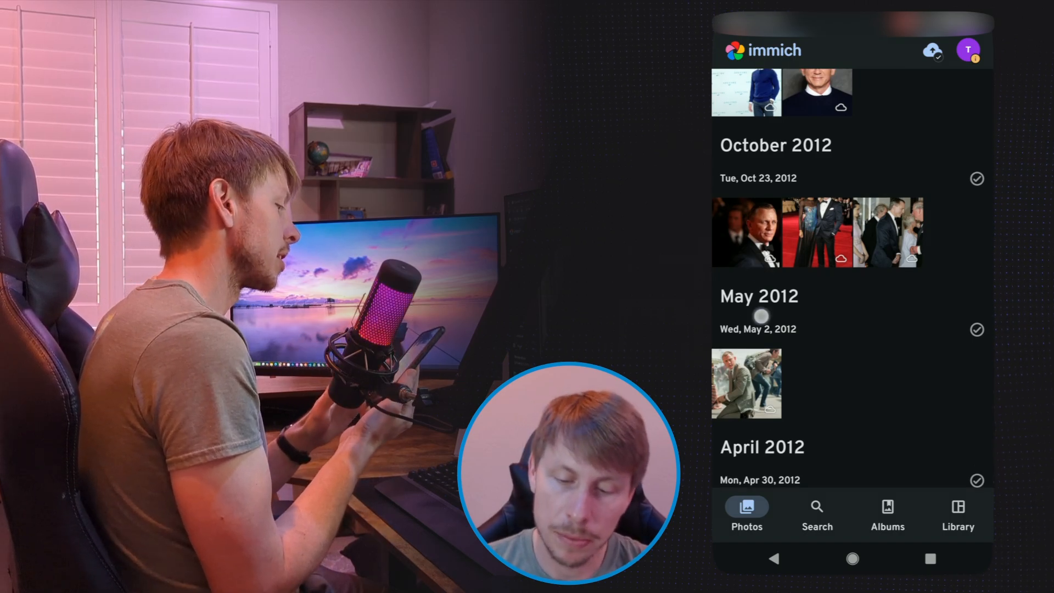
pyautogui.scroll(3)
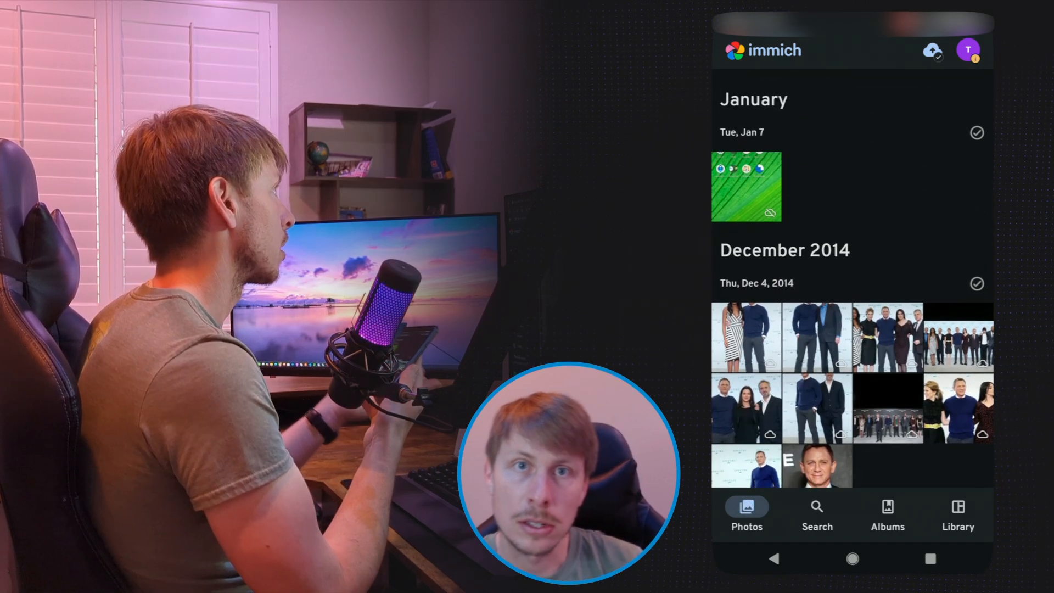
pyautogui.scroll(-3)
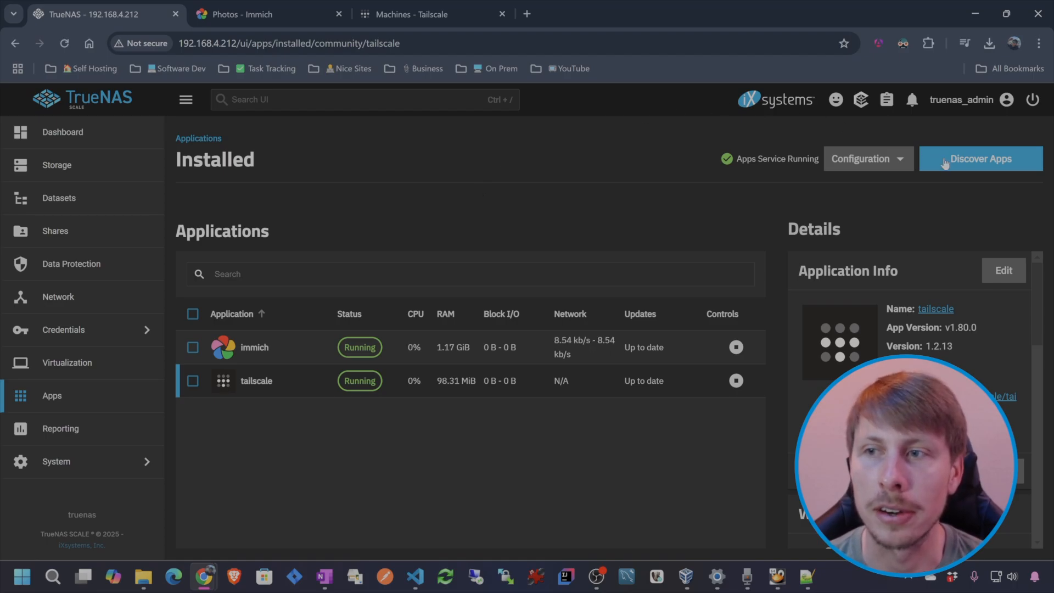
# Search apps for 'cloudf', start installing Cloudflared, scroll to Tunnel Token, and open a new tab
pyautogui.click(979, 159)
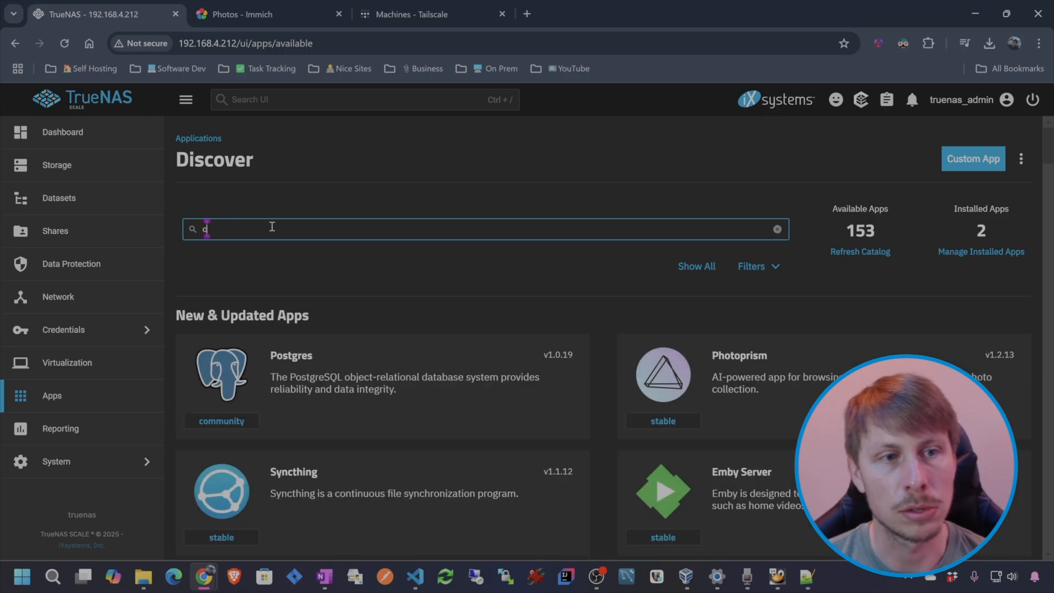
pyautogui.write('loud')
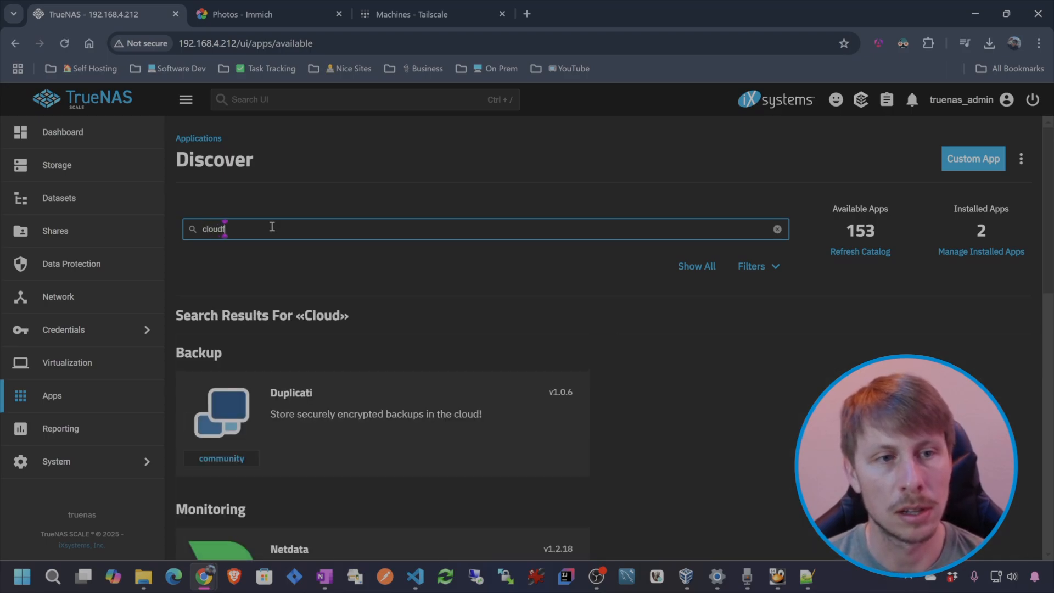
pyautogui.write('f')
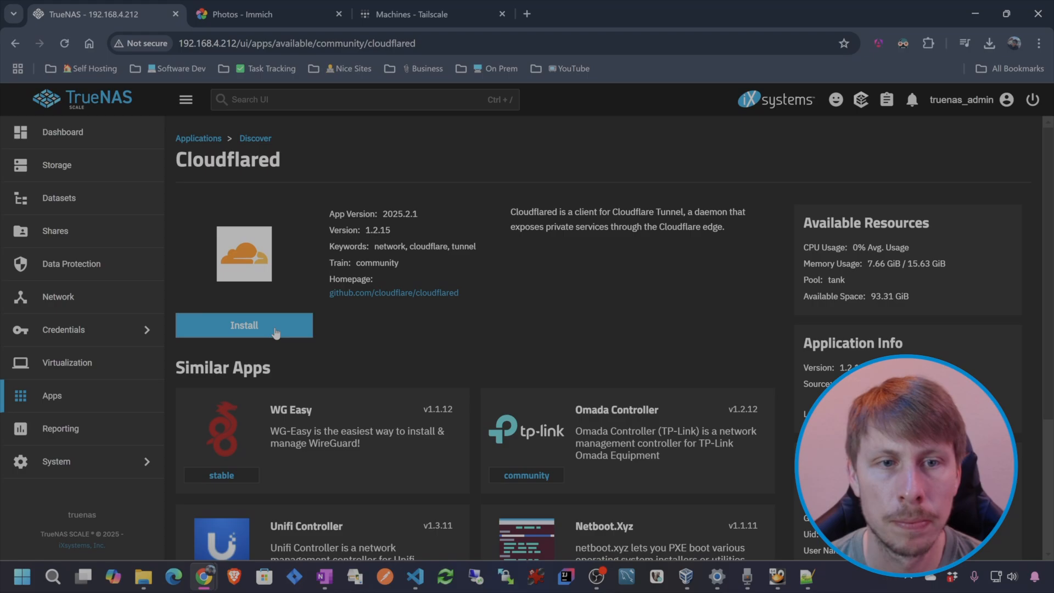
pyautogui.click(243, 324)
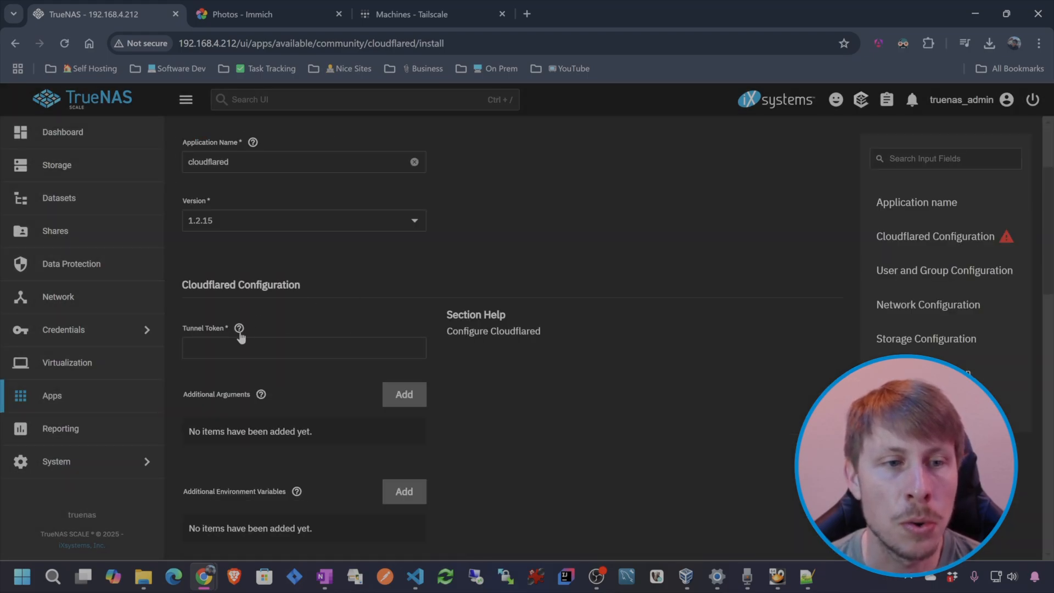
pyautogui.scroll(-3)
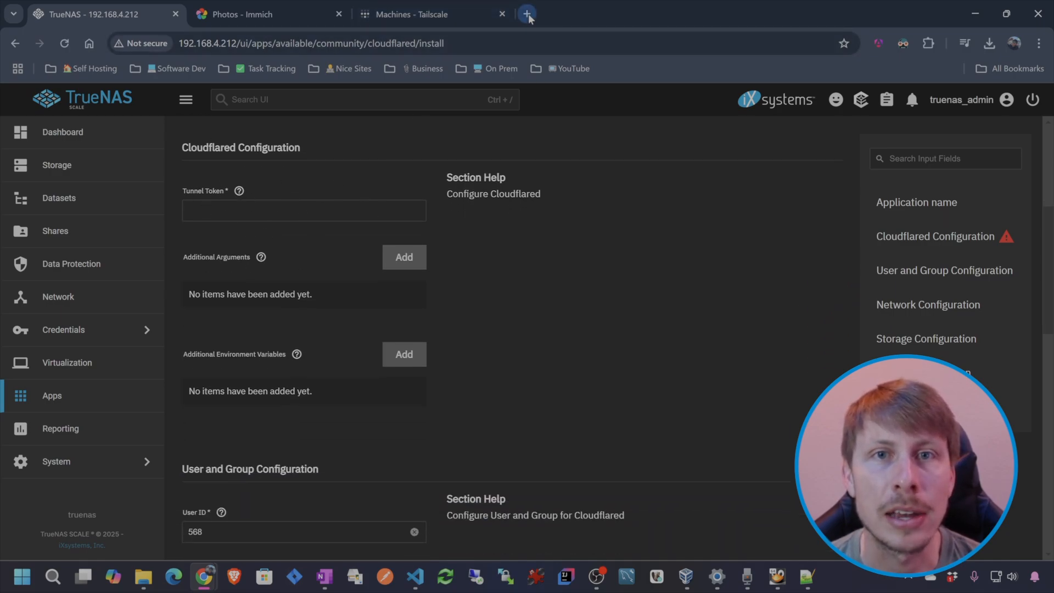
pyautogui.click(527, 13)
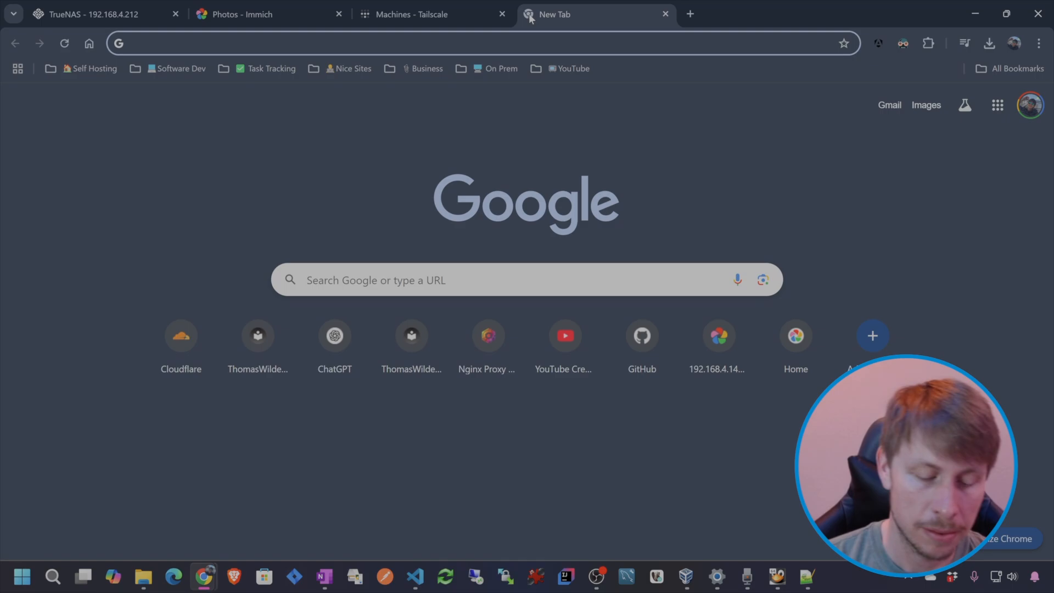
# Sign in to the Cloudflare dashboard and go to the Zero Trust tunnels list
pyautogui.click(180, 335)
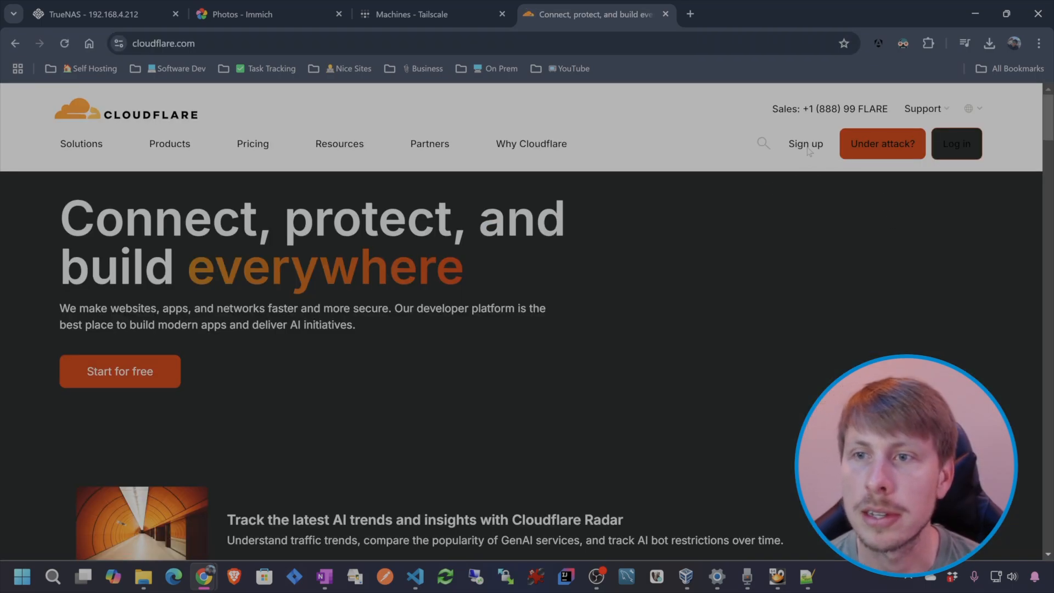
pyautogui.moveTo(956, 144)
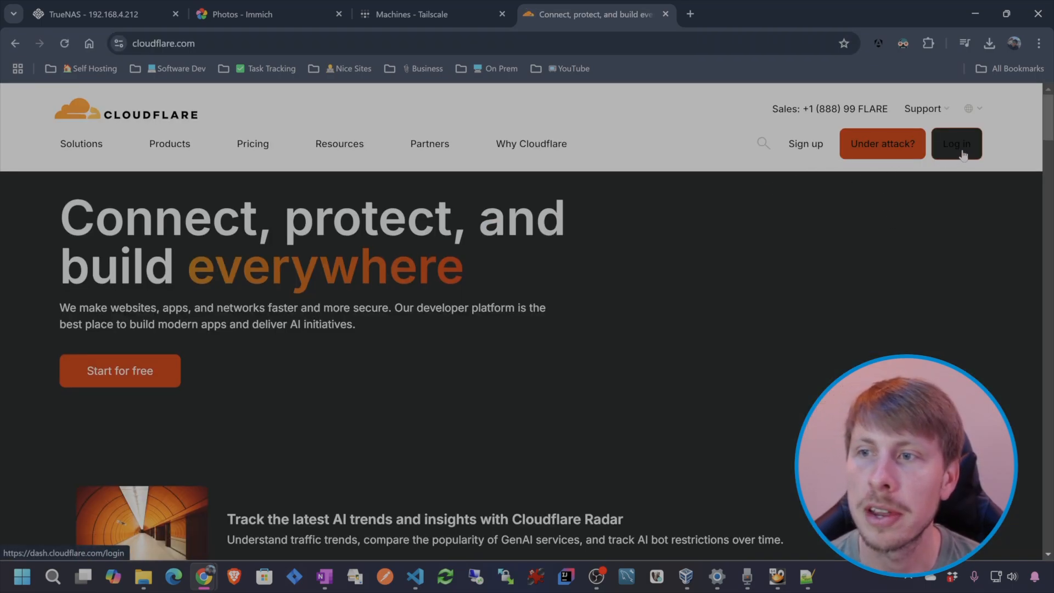
pyautogui.click(955, 143)
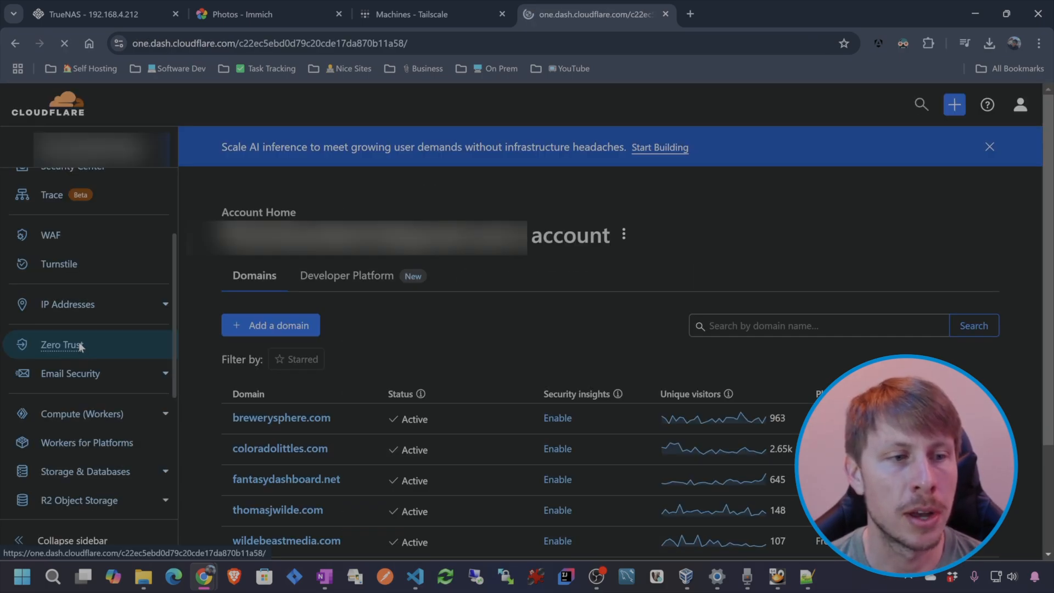
pyautogui.click(61, 345)
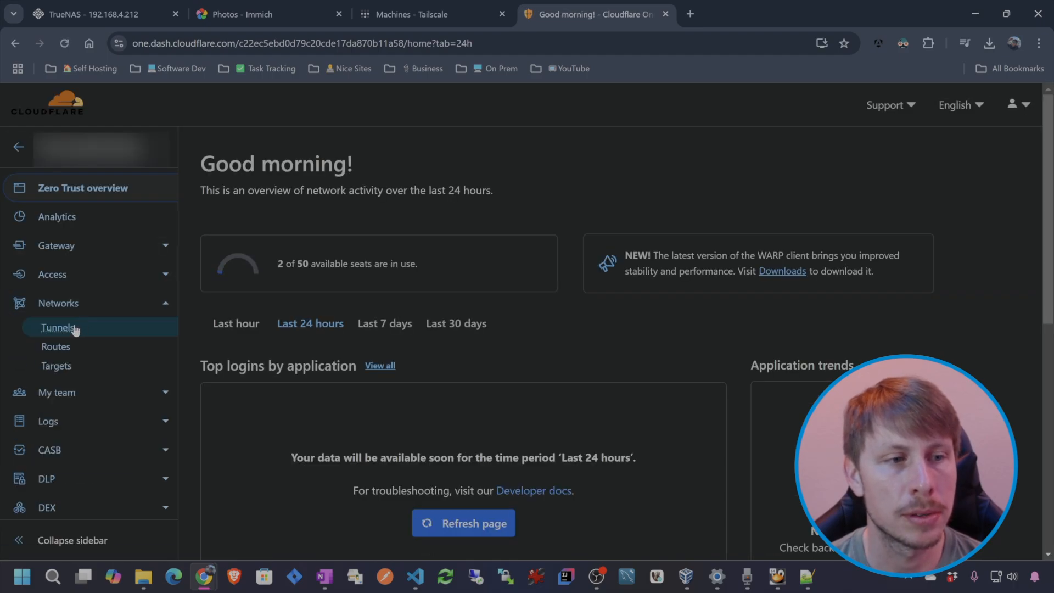
pyautogui.click(59, 327)
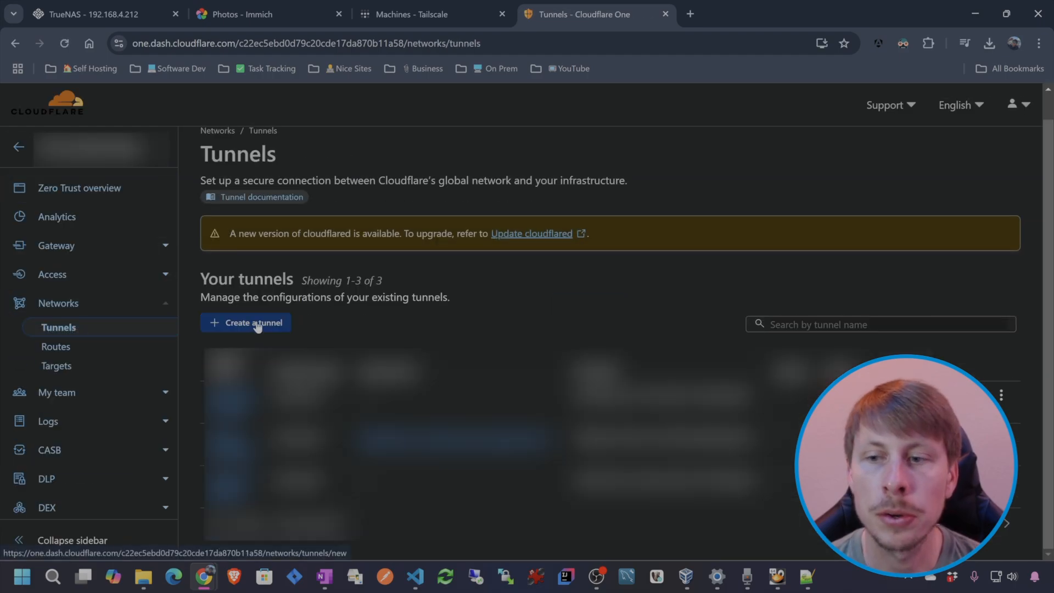
# Create a Cloudflared tunnel named 'TrueNAS Demo', copy its token command, and return to TrueNAS
pyautogui.click(244, 323)
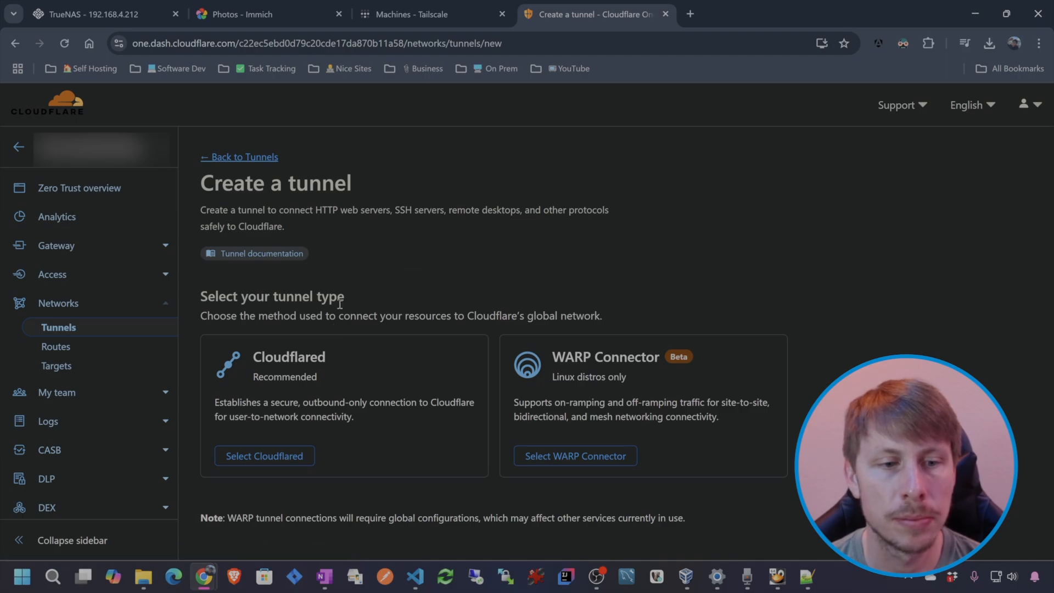
pyautogui.click(263, 455)
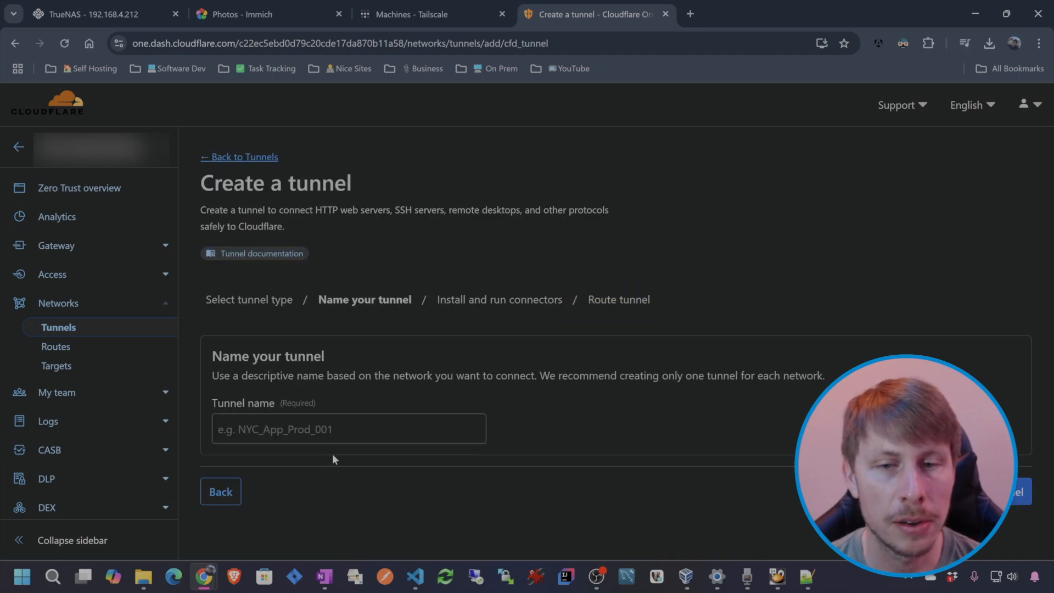
pyautogui.write('TrueNAS Demo')
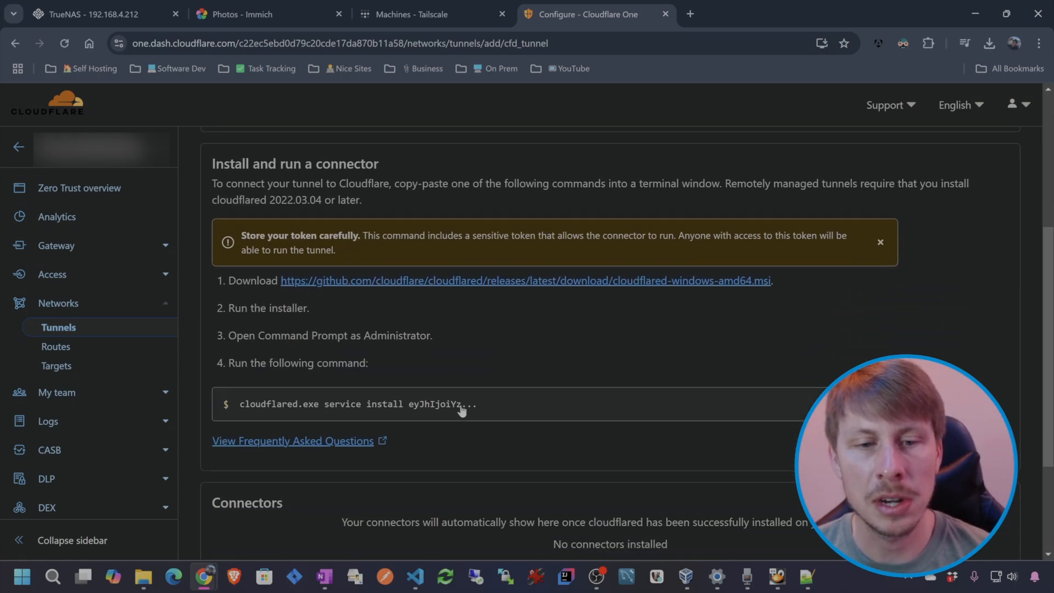
pyautogui.click(461, 404)
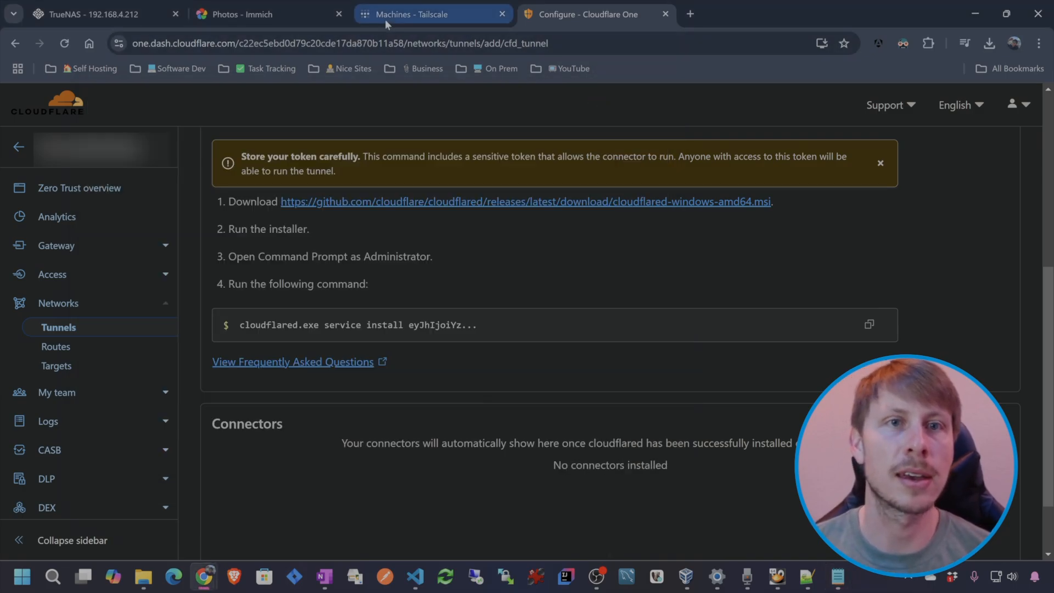
pyautogui.click(93, 13)
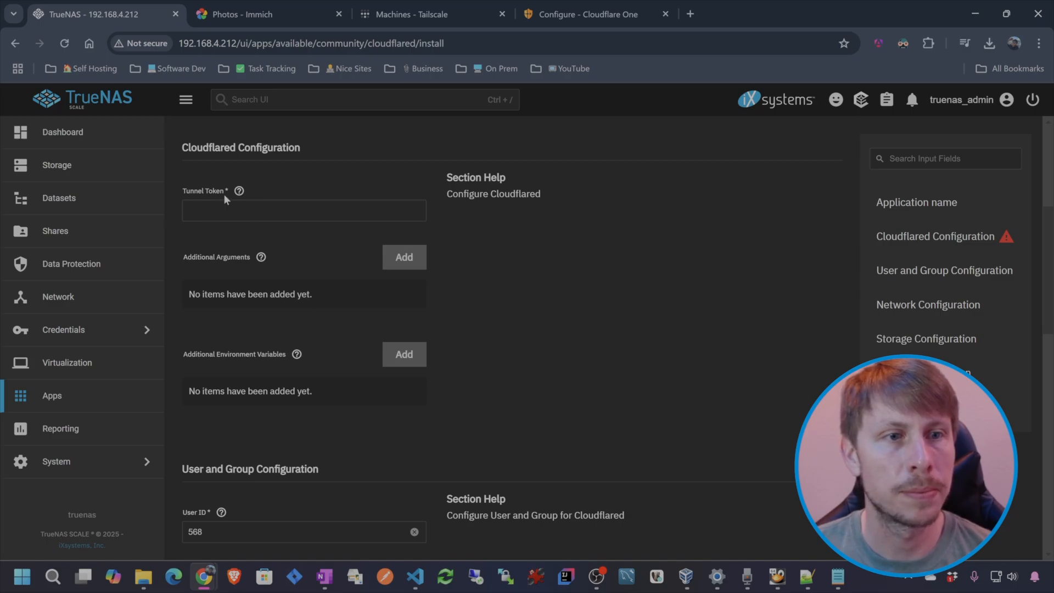
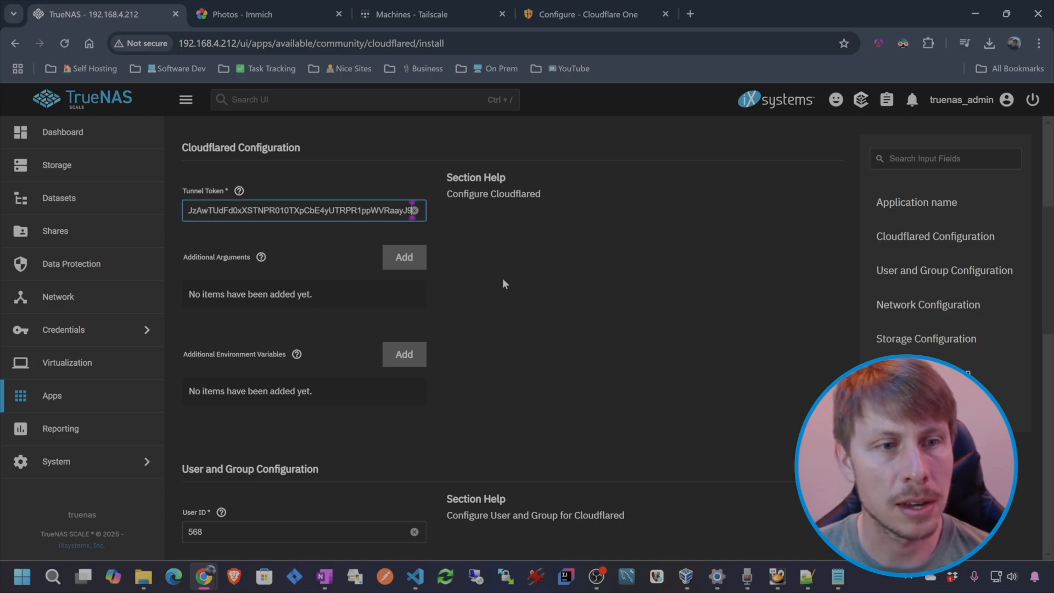
# Paste the copied tunnel token into the Cloudflared form and install the app
pyautogui.scroll(-3)
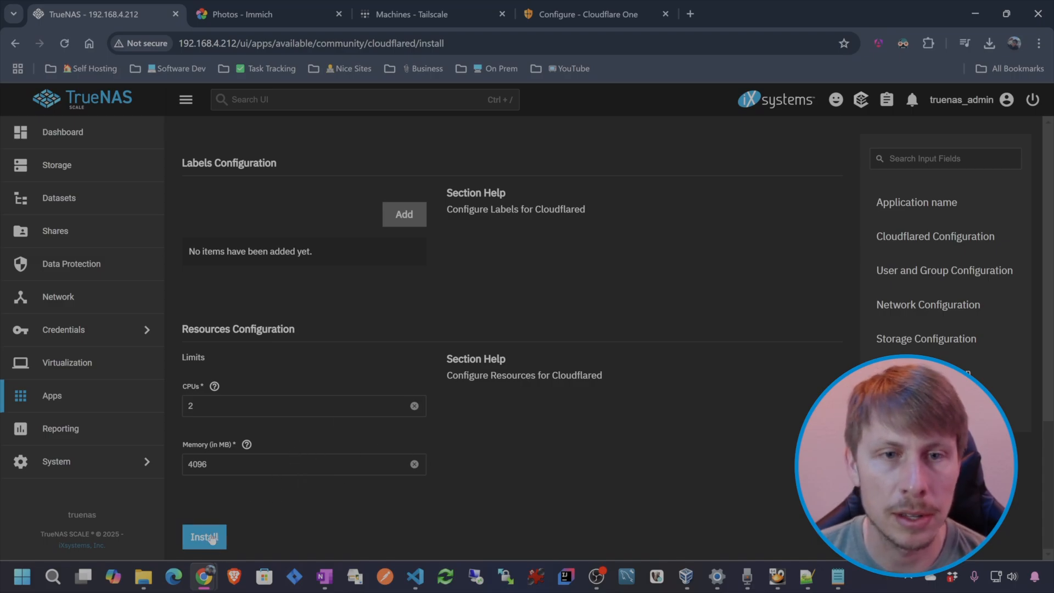
pyautogui.click(204, 537)
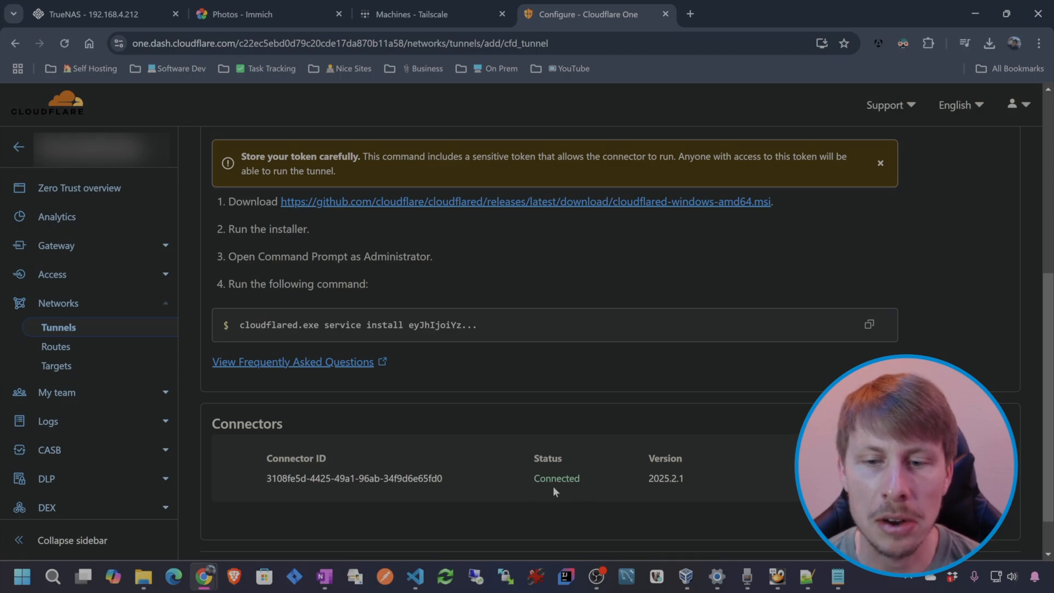
# Set the public hostname to immich-truenas on wildebeastmedia.com with HTTP service type
pyautogui.scroll(-3)
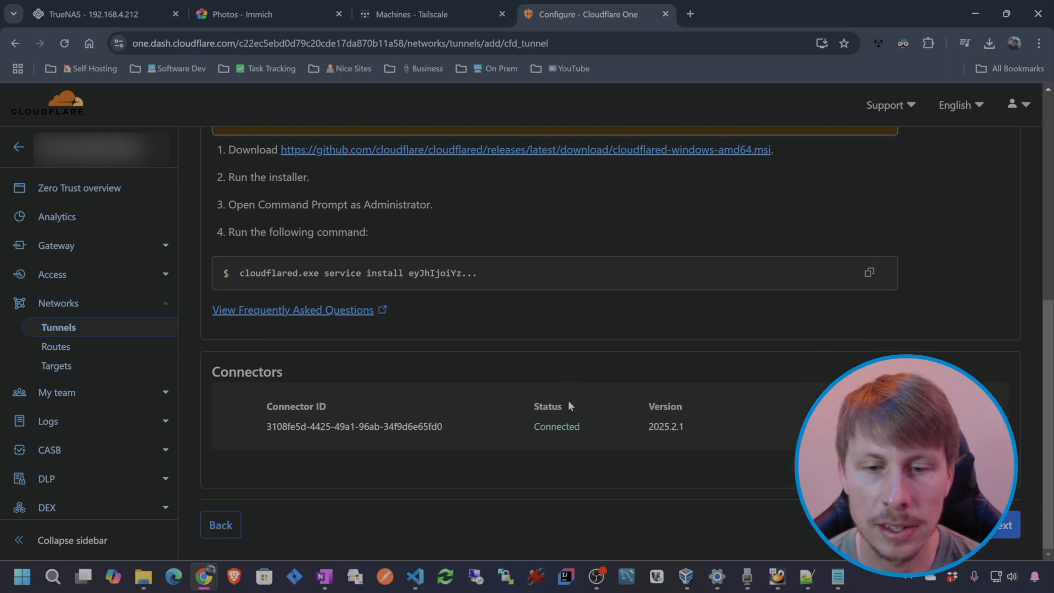
pyautogui.scroll(3)
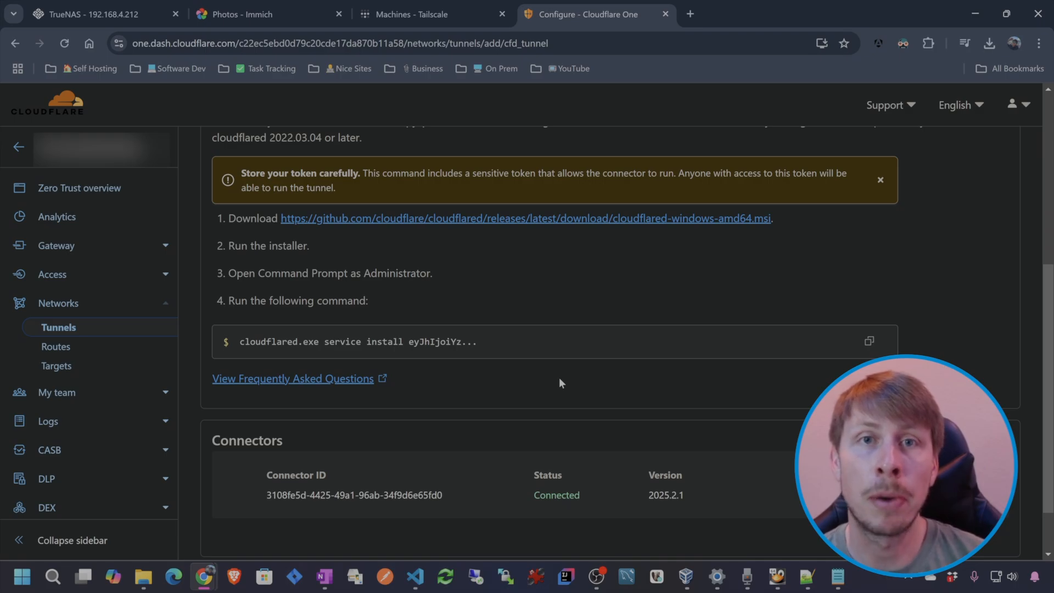
pyautogui.moveTo(664, 436)
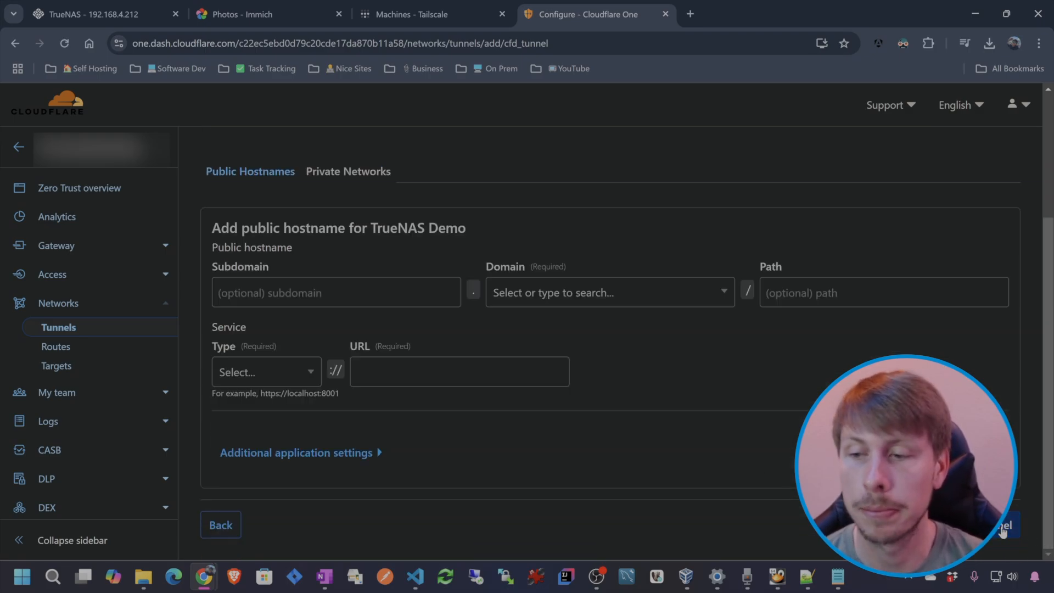
pyautogui.click(335, 291)
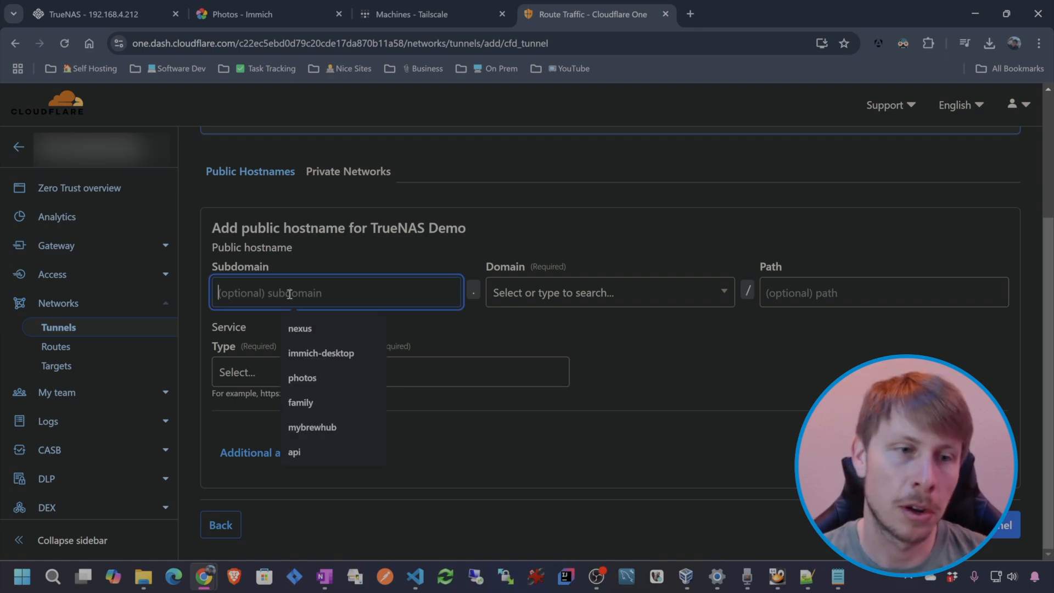
pyautogui.write('immich-')
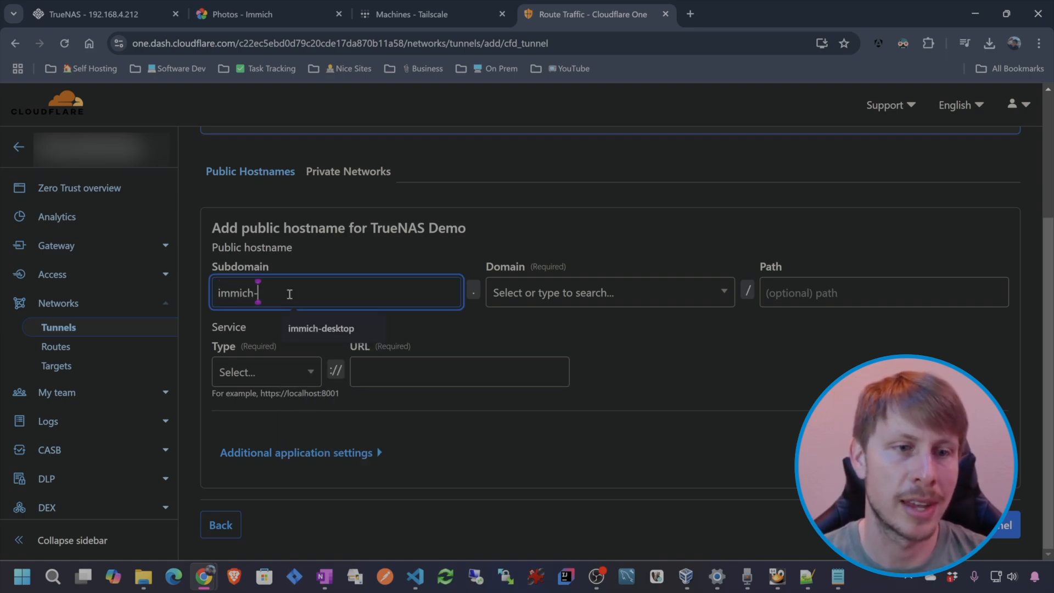
pyautogui.write('truenas')
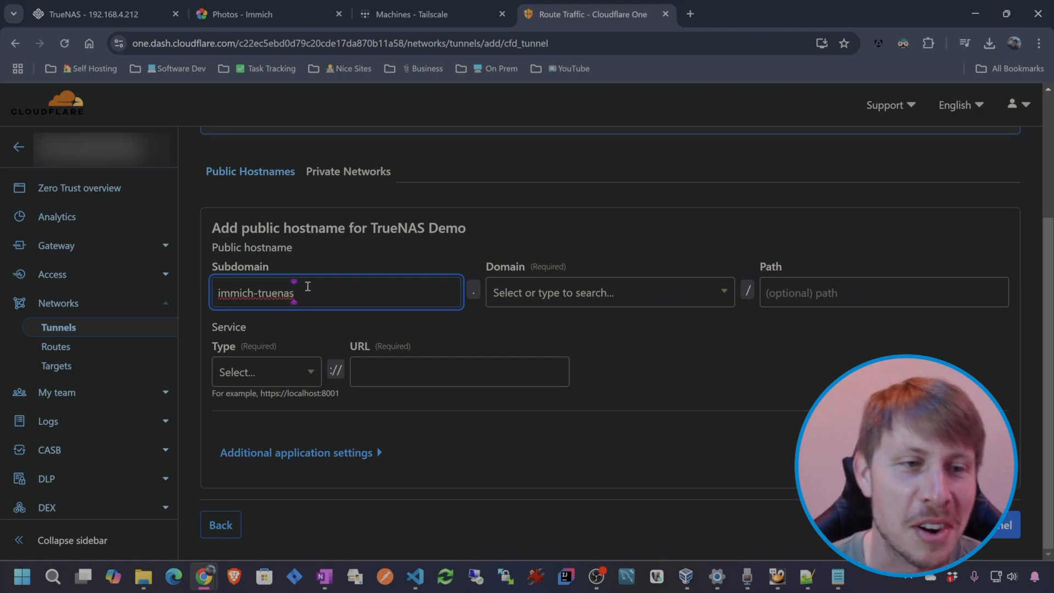
pyautogui.moveTo(208, 303)
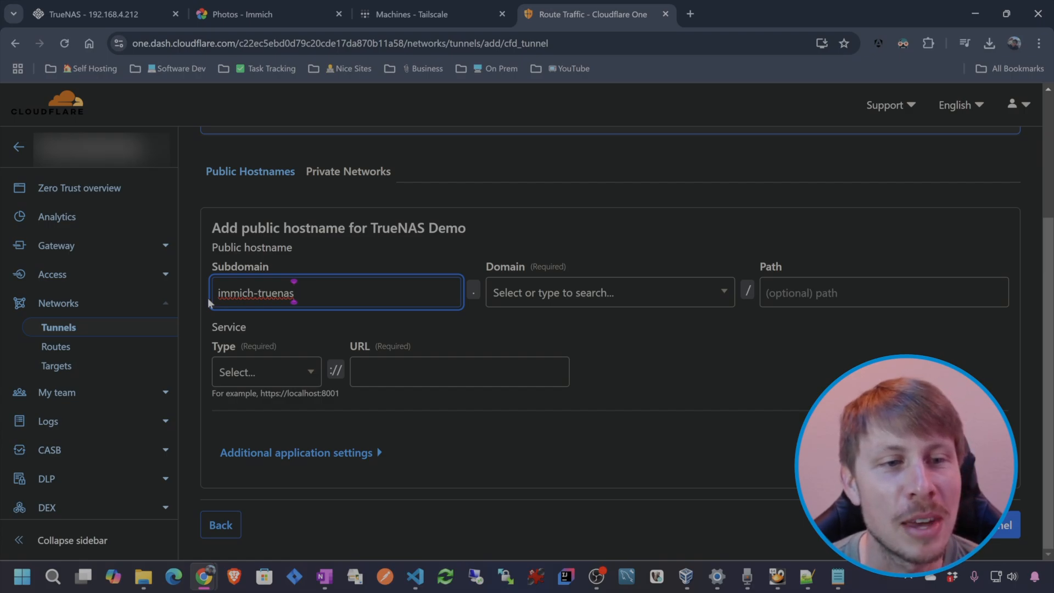
pyautogui.click(605, 292)
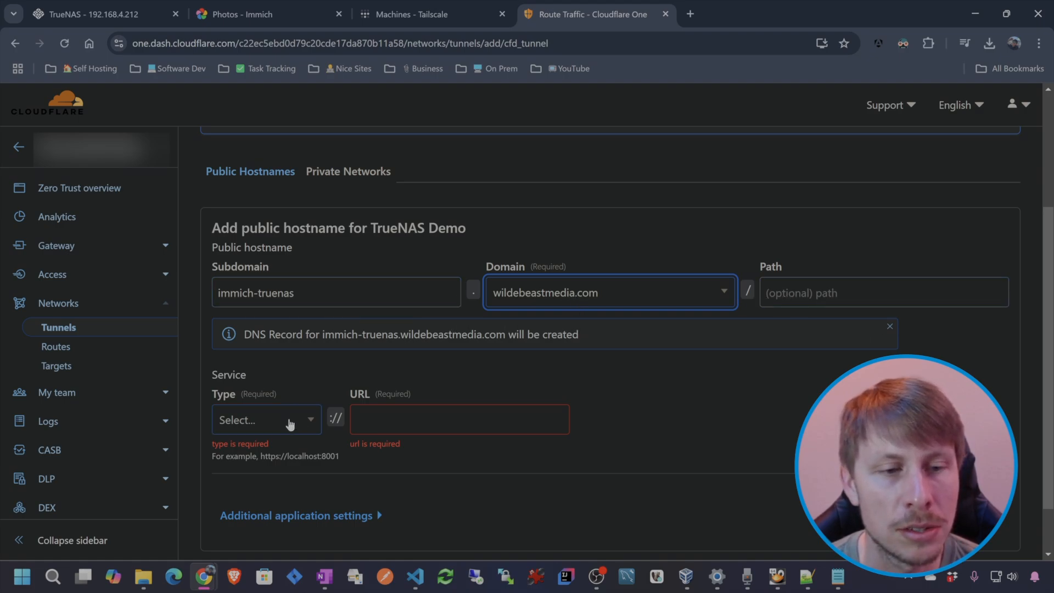
pyautogui.click(266, 419)
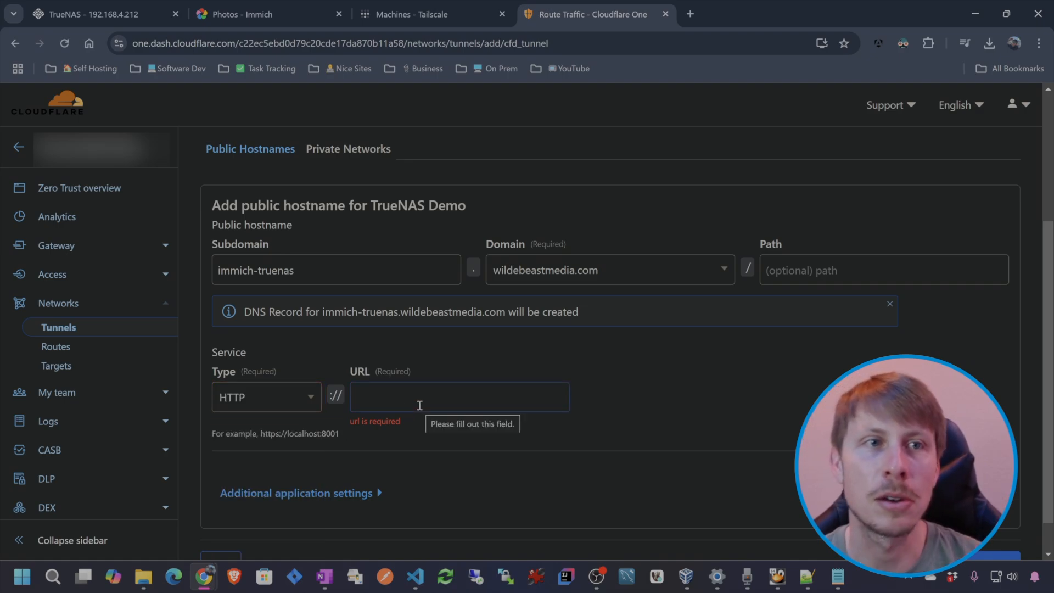
pyautogui.moveTo(252, 13)
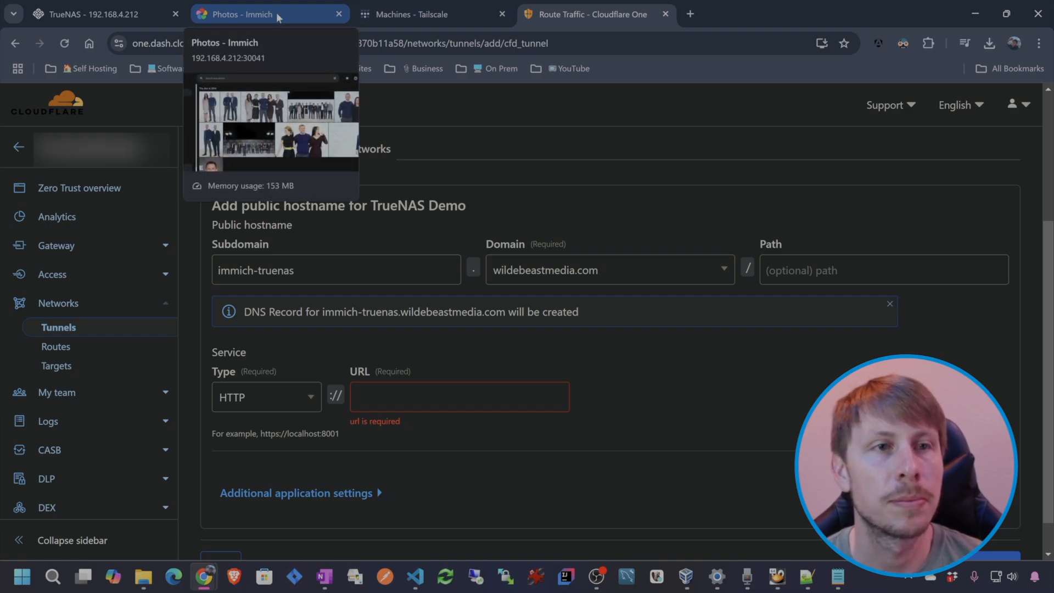
pyautogui.click(242, 14)
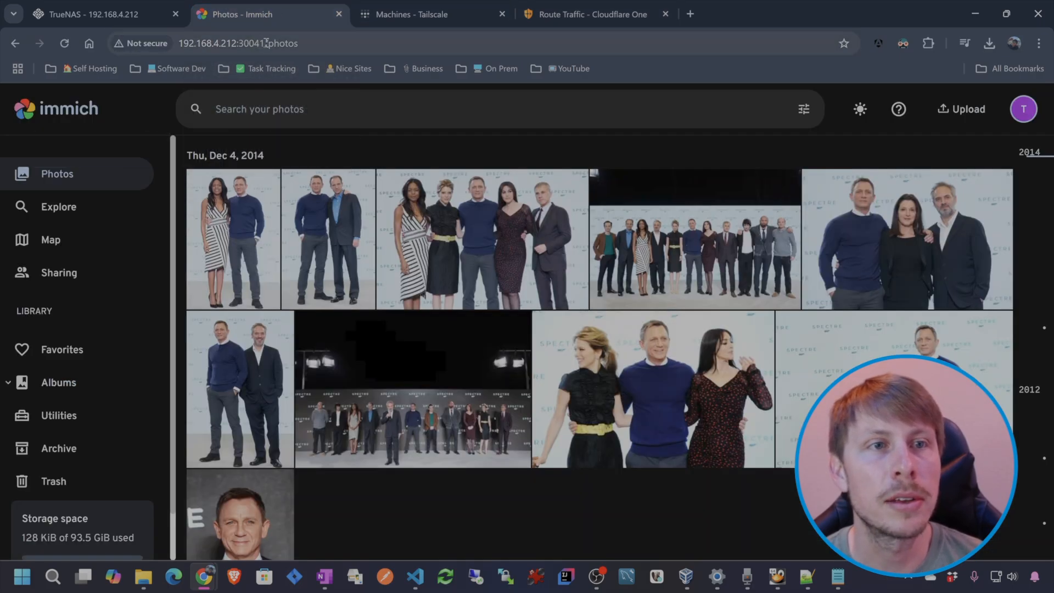
pyautogui.click(262, 43)
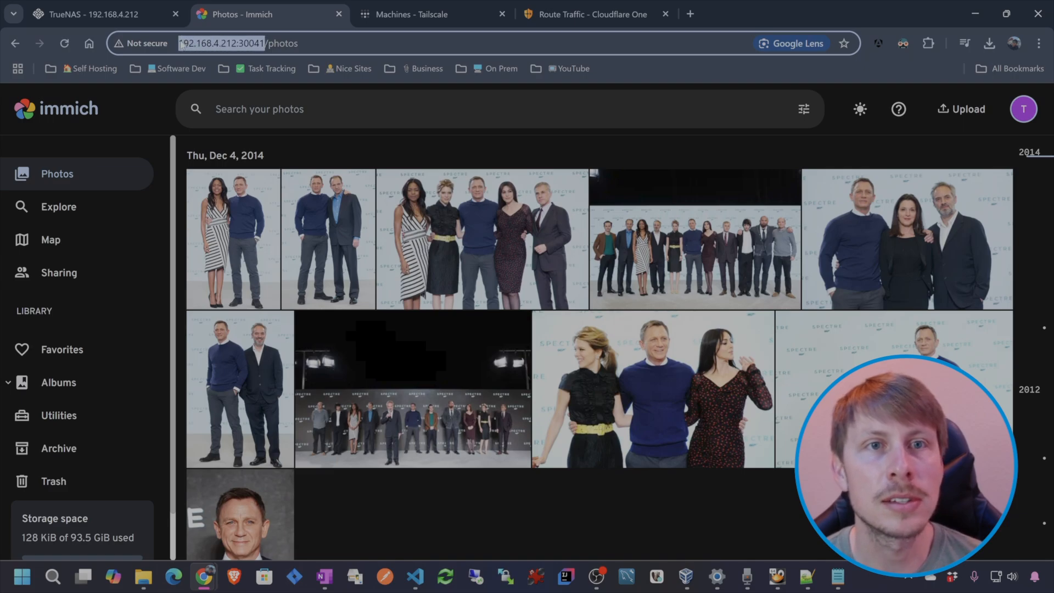
pyautogui.click(587, 14)
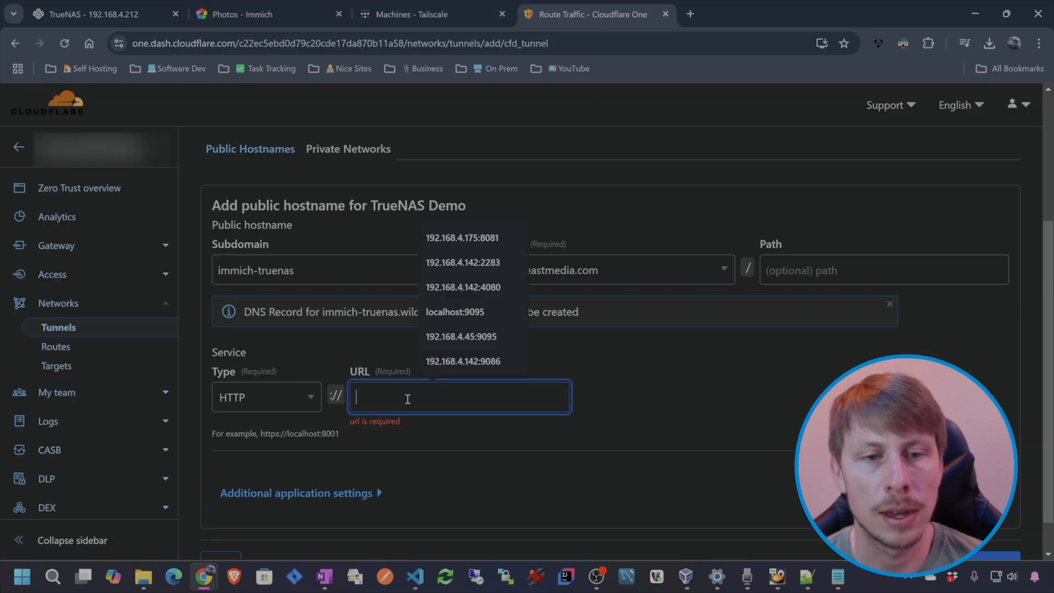
pyautogui.write('http://192.168.4.212:30041/')
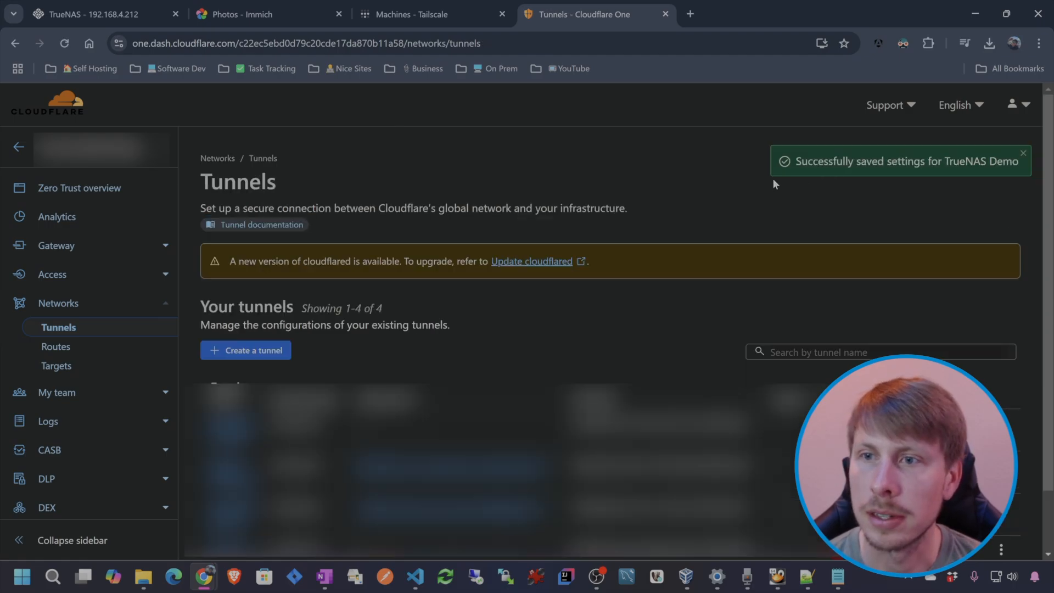
pyautogui.moveTo(618, 289)
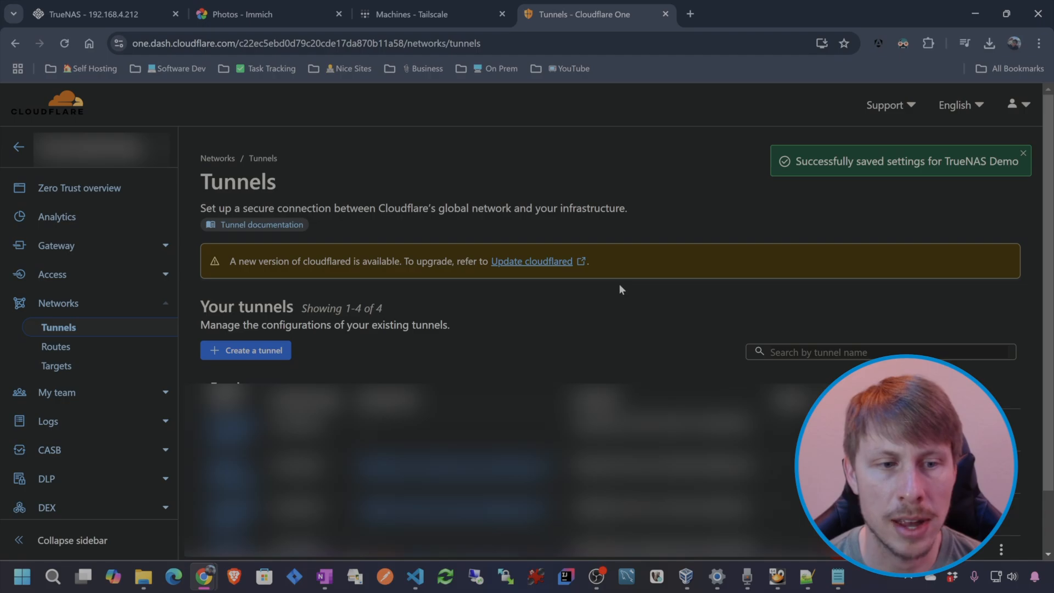
# Browse to immich-truenas.wildebeastmedia.com in a new tab to load Immich's login page
pyautogui.click(689, 13)
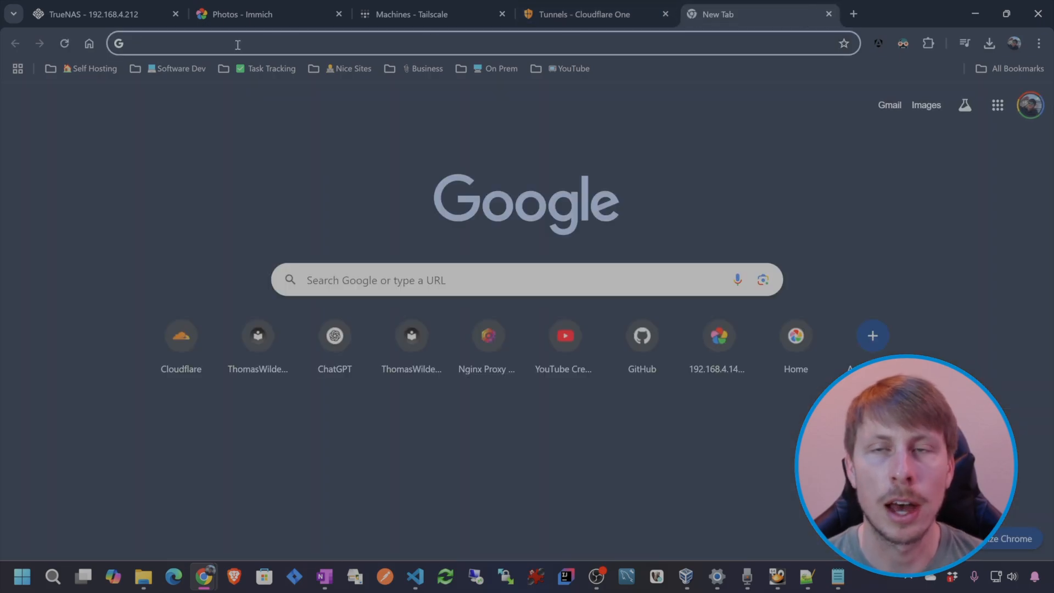
pyautogui.write('immich-truenas')
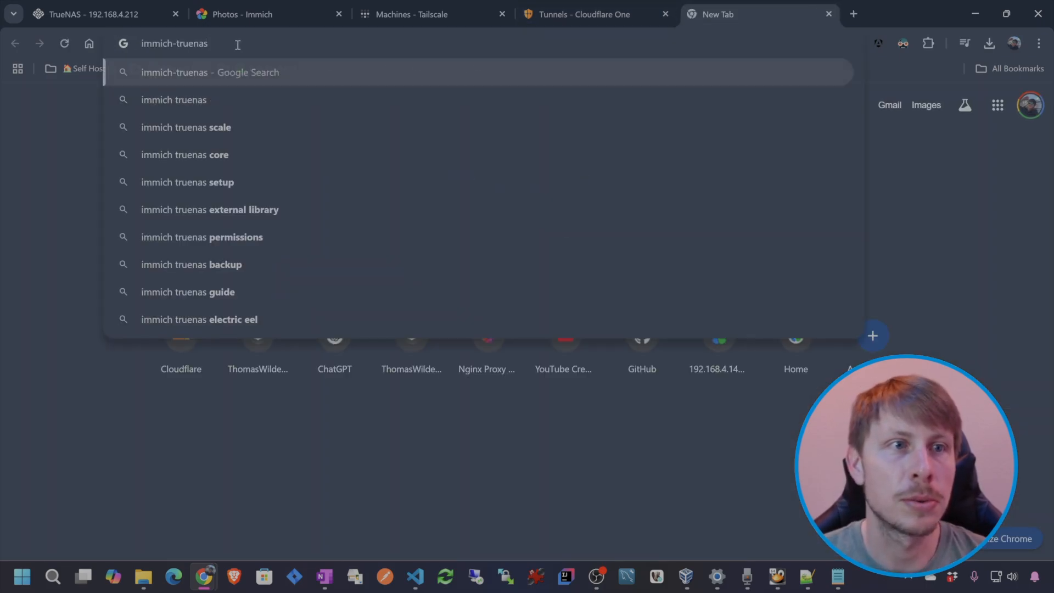
pyautogui.write('.')
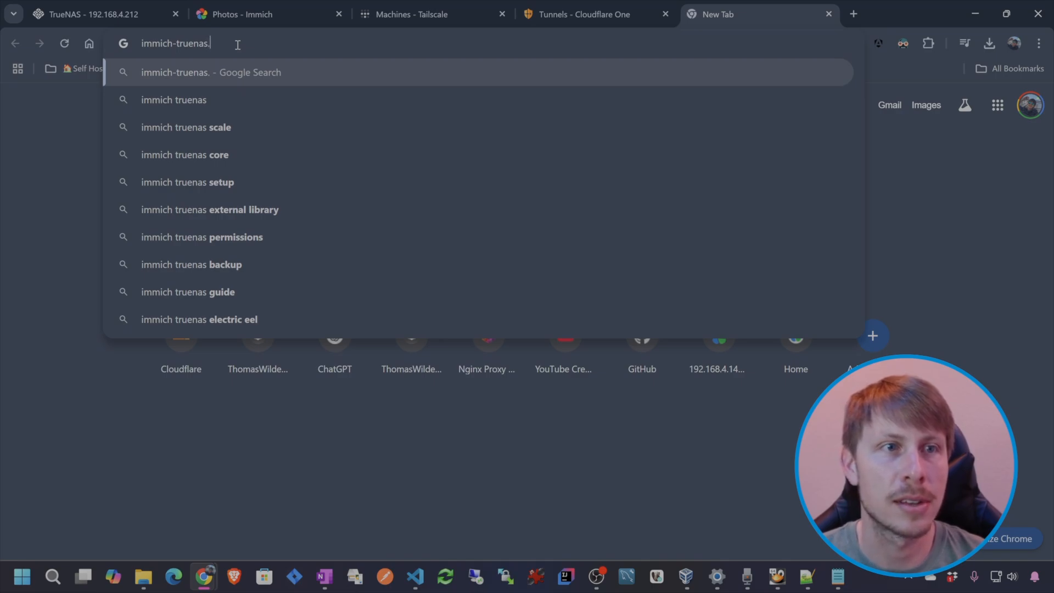
pyautogui.write('wildebeastme')
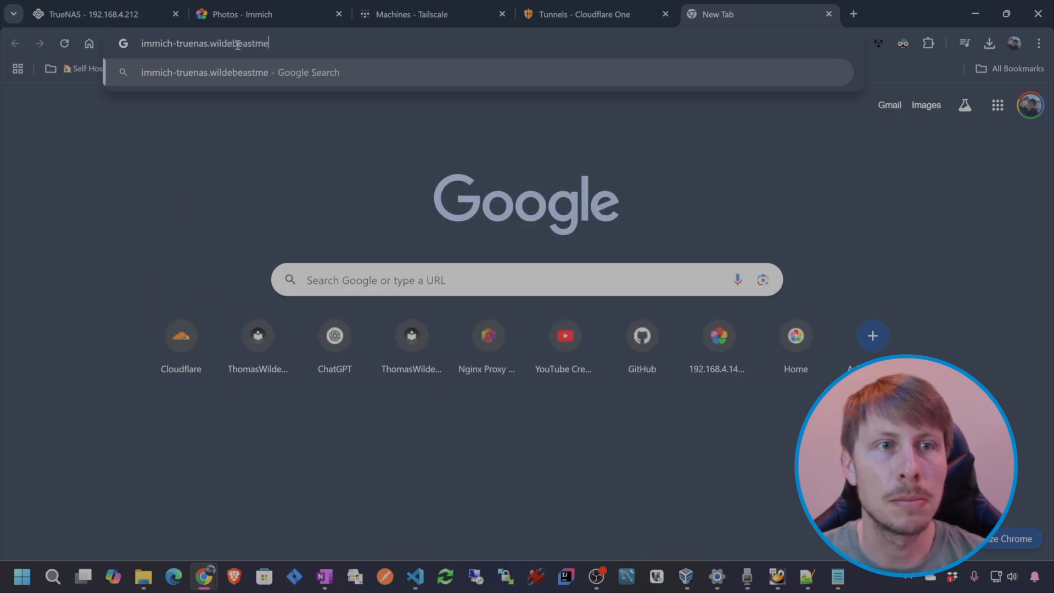
pyautogui.press('Return')
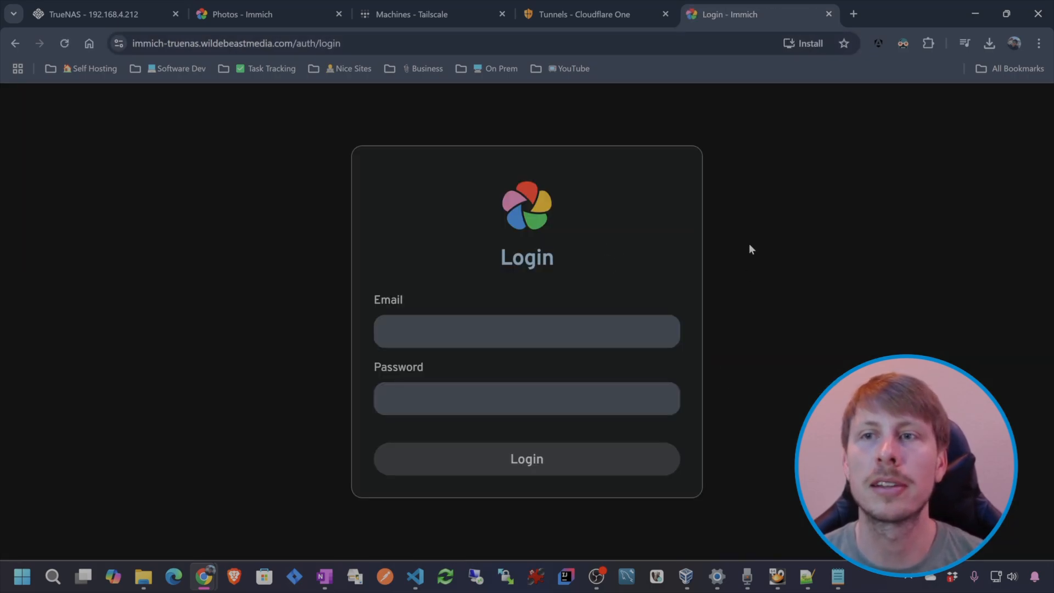
pyautogui.moveTo(460, 126)
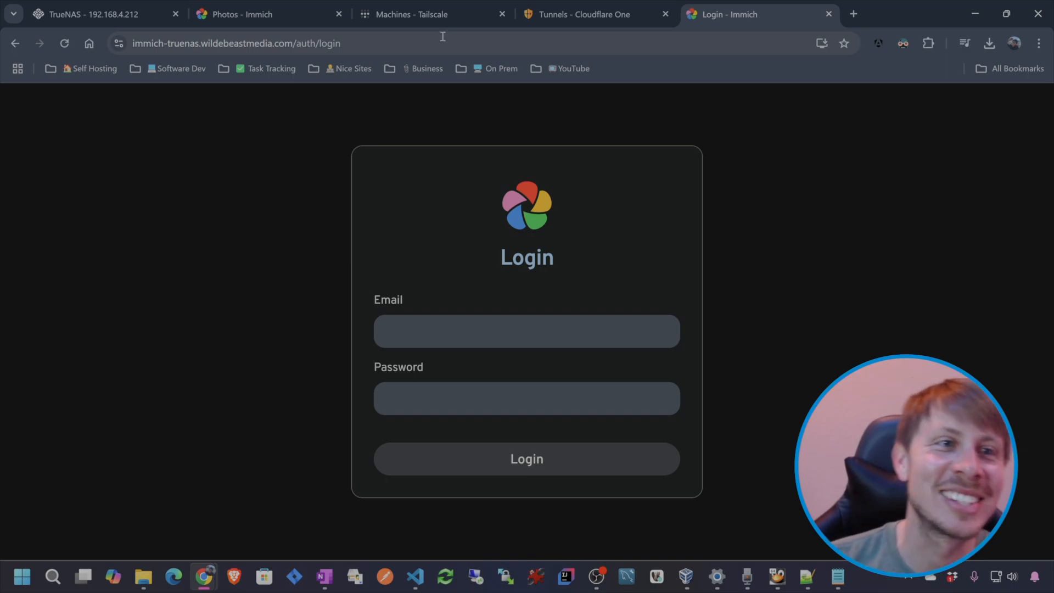
pyautogui.moveTo(503, 127)
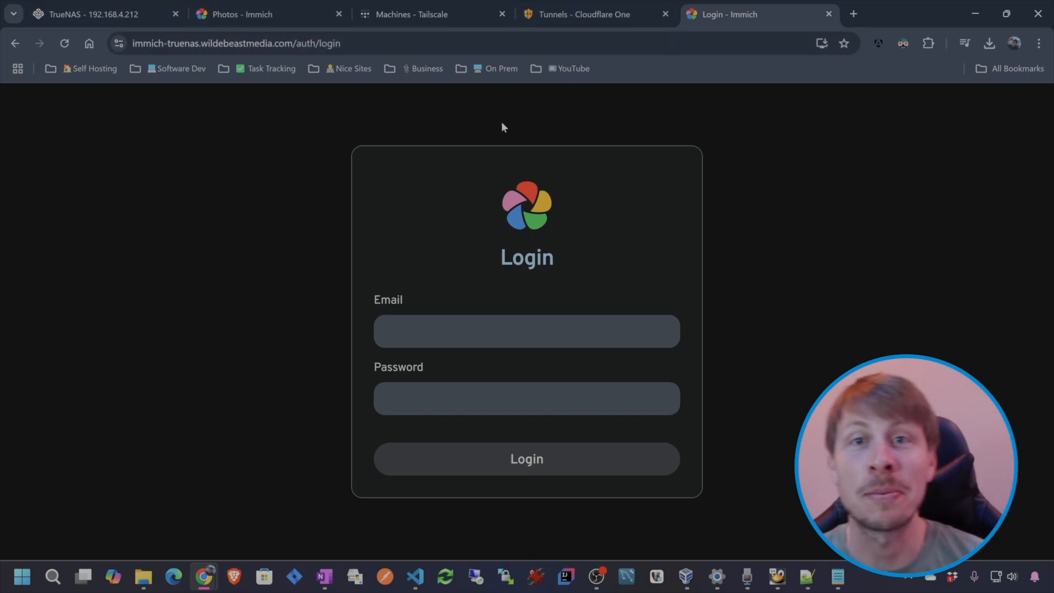
# Add a self-hosted Access application named immich-truenas and start a new policy for it
pyautogui.click(593, 14)
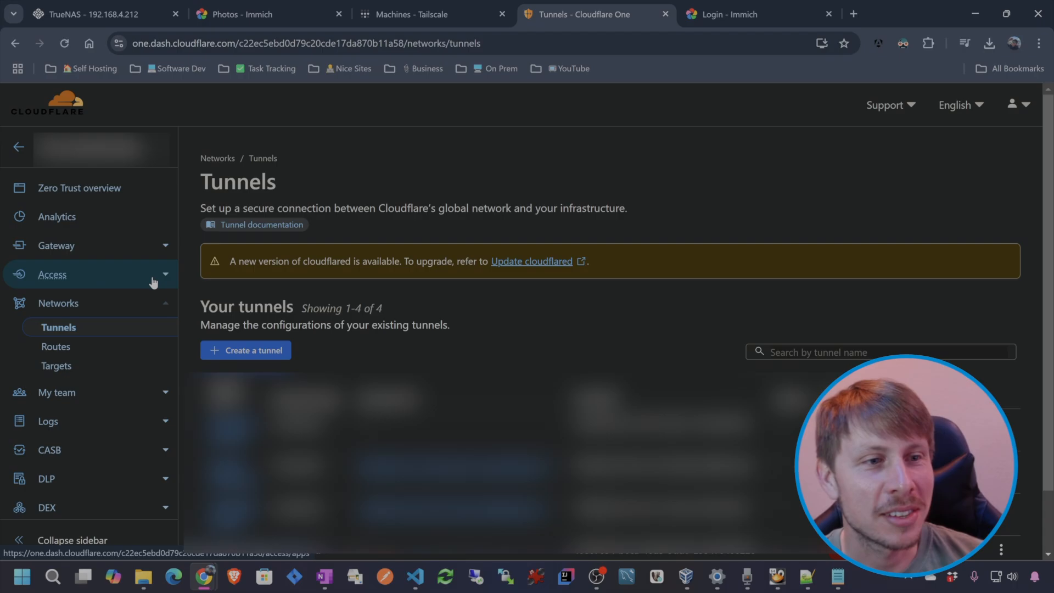
pyautogui.click(52, 275)
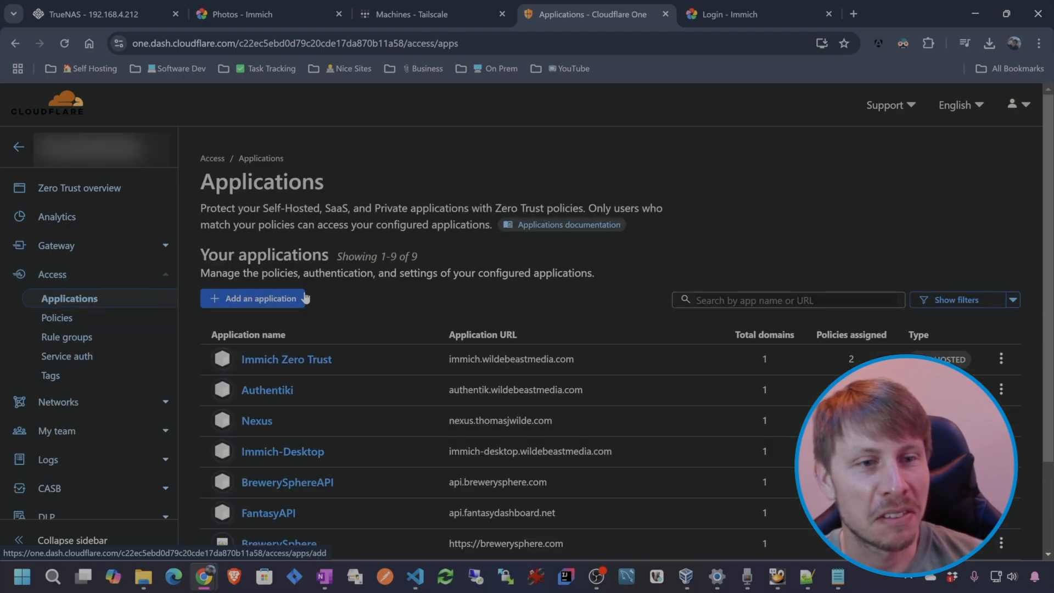
pyautogui.click(254, 298)
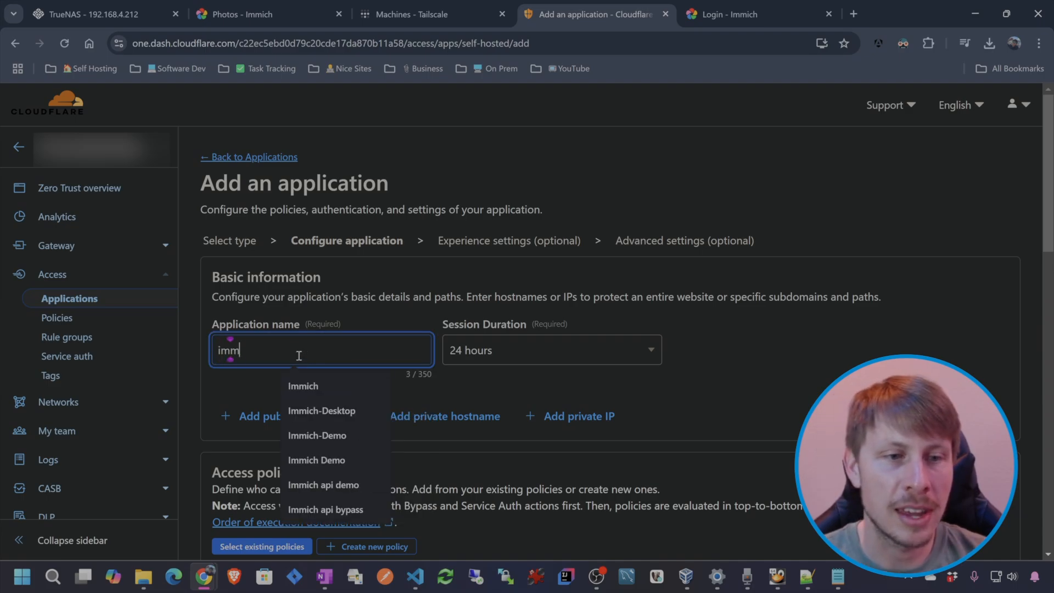
pyautogui.write('immich-true')
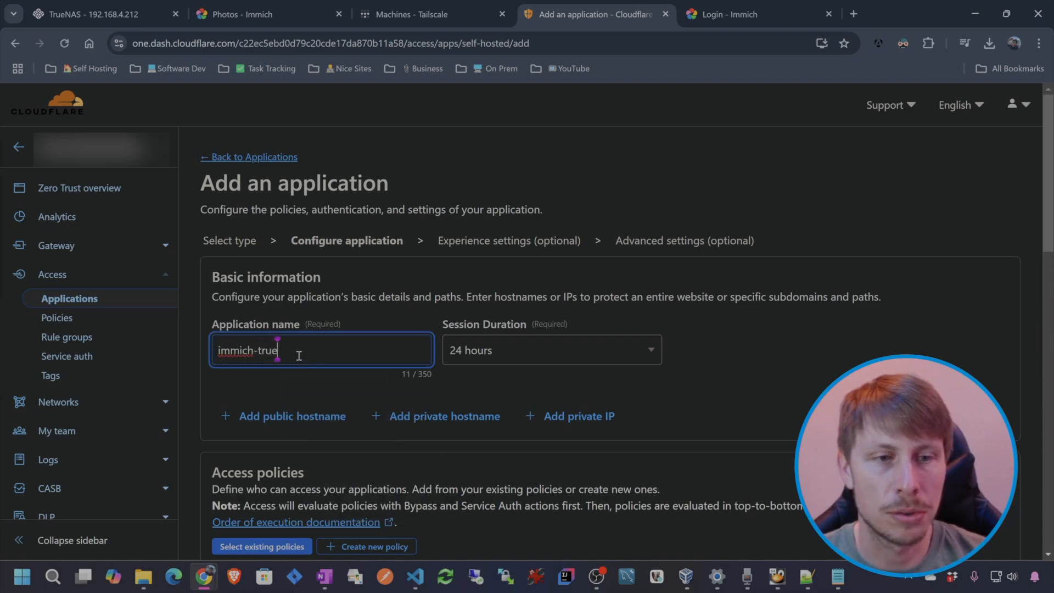
pyautogui.write('nas')
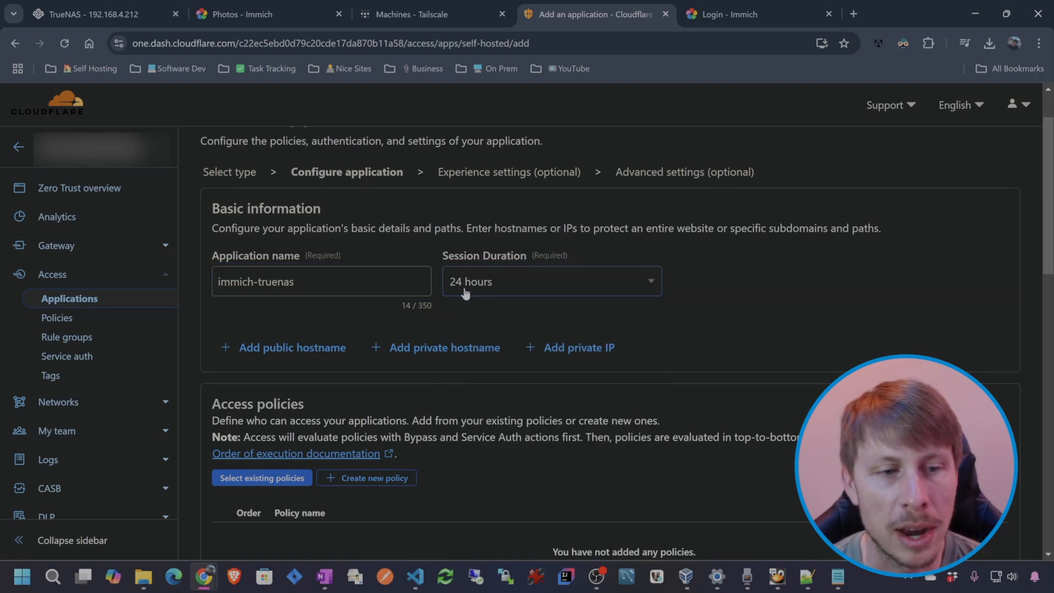
pyautogui.click(366, 477)
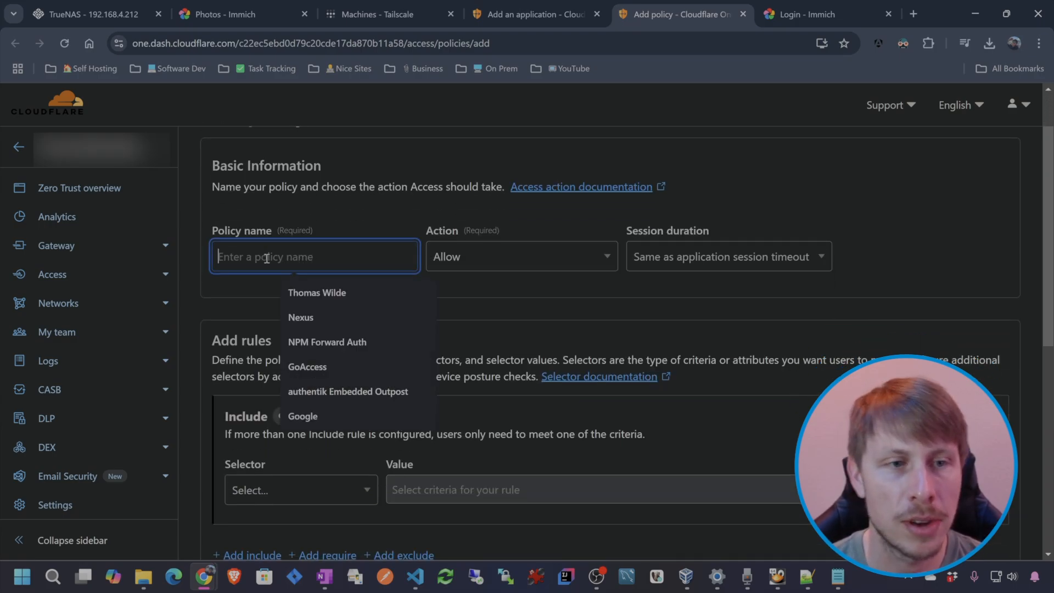
# Name the policy 'immich truenas email' and pick the include rule criterion
pyautogui.write('immich t')
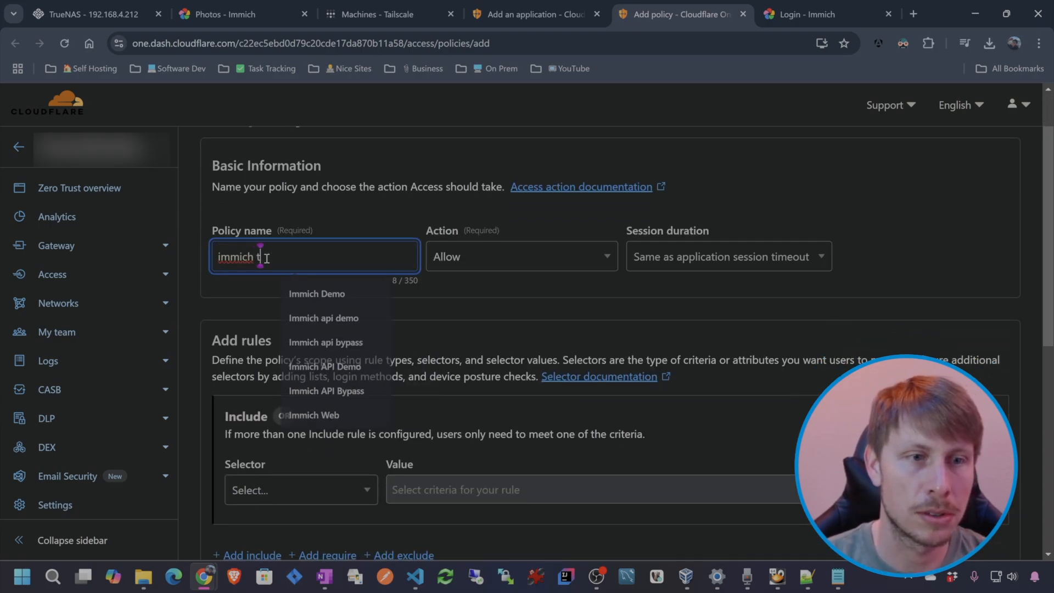
pyautogui.write('ruenas')
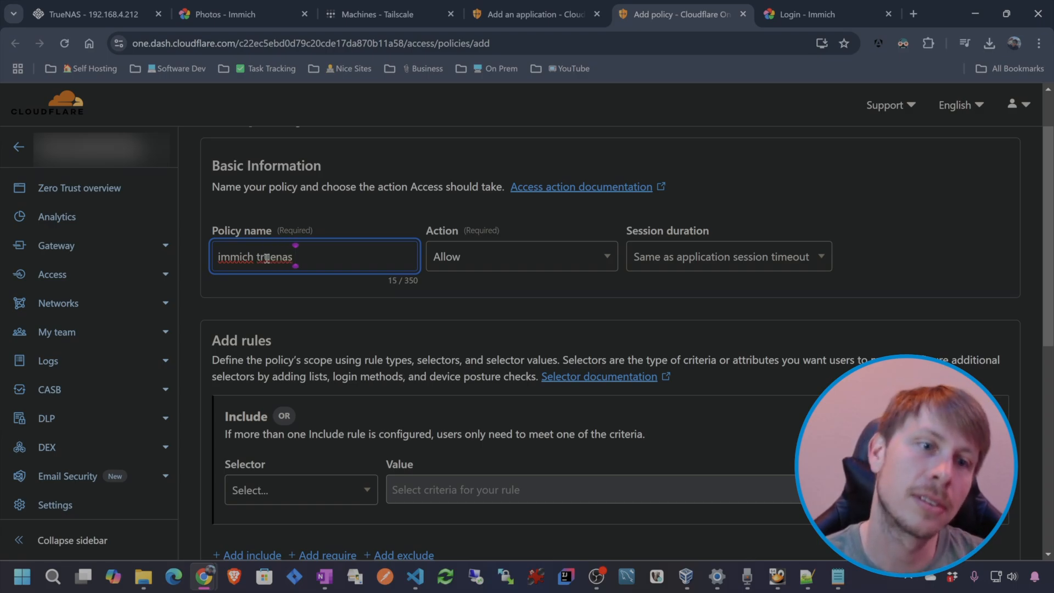
pyautogui.write('email')
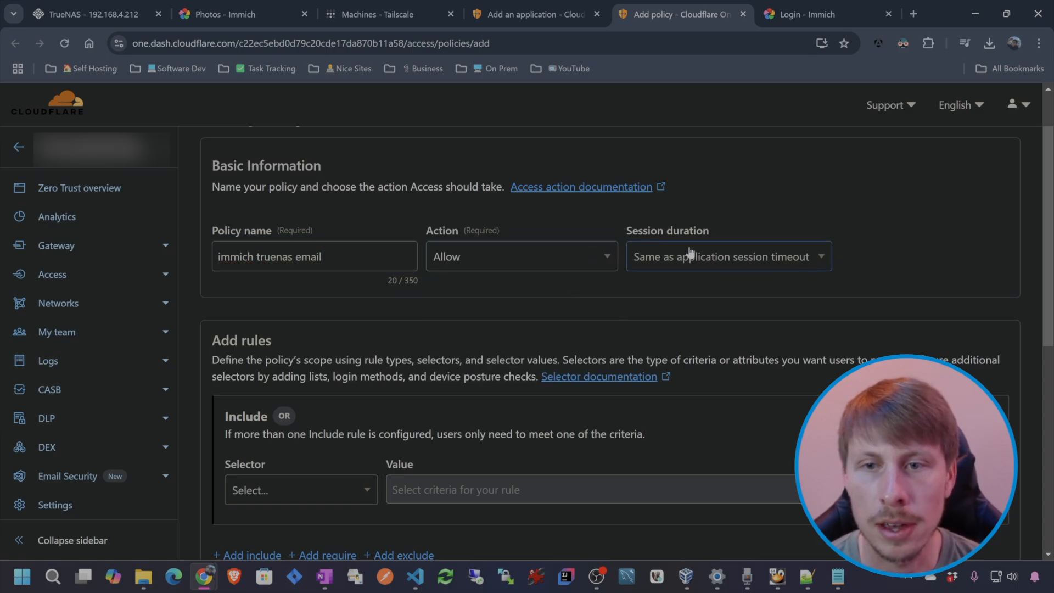
pyautogui.scroll(-3)
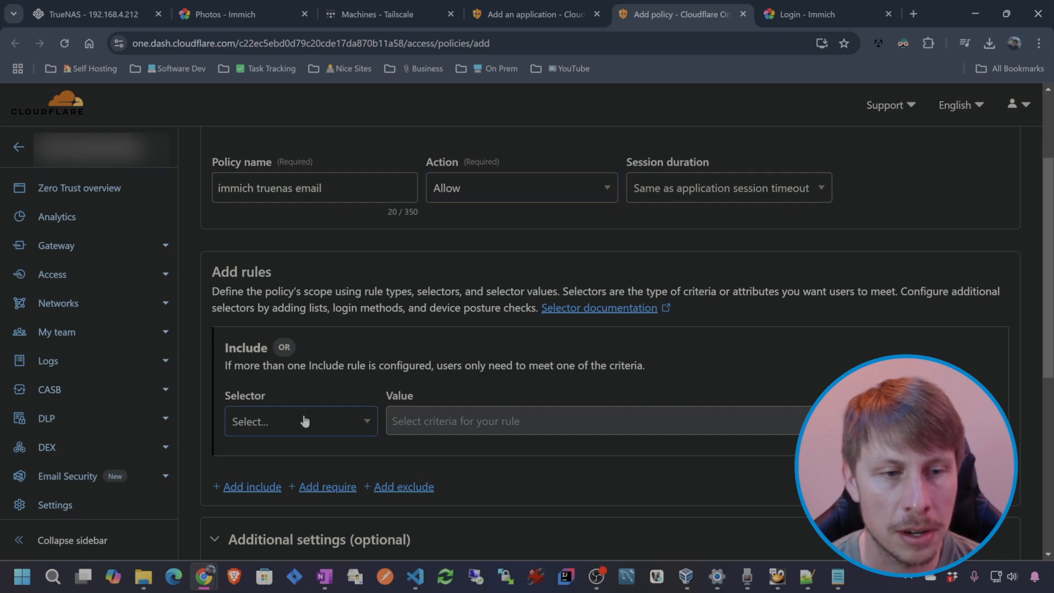
pyautogui.click(300, 421)
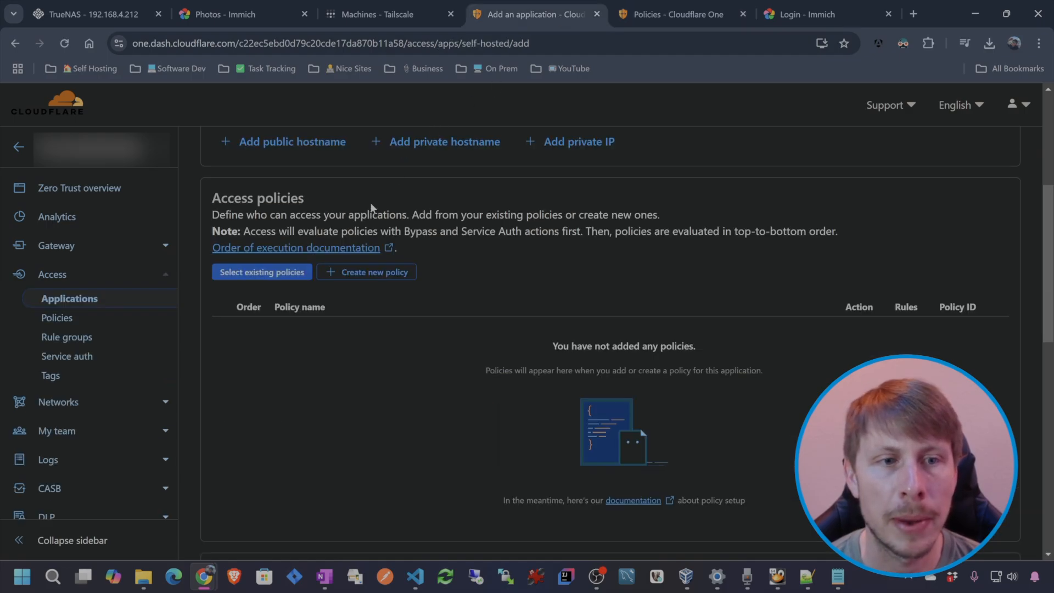
# Attach the existing 'immich truenas email' policy, add hostname immich-truenas, and advance the wizard
pyautogui.click(261, 272)
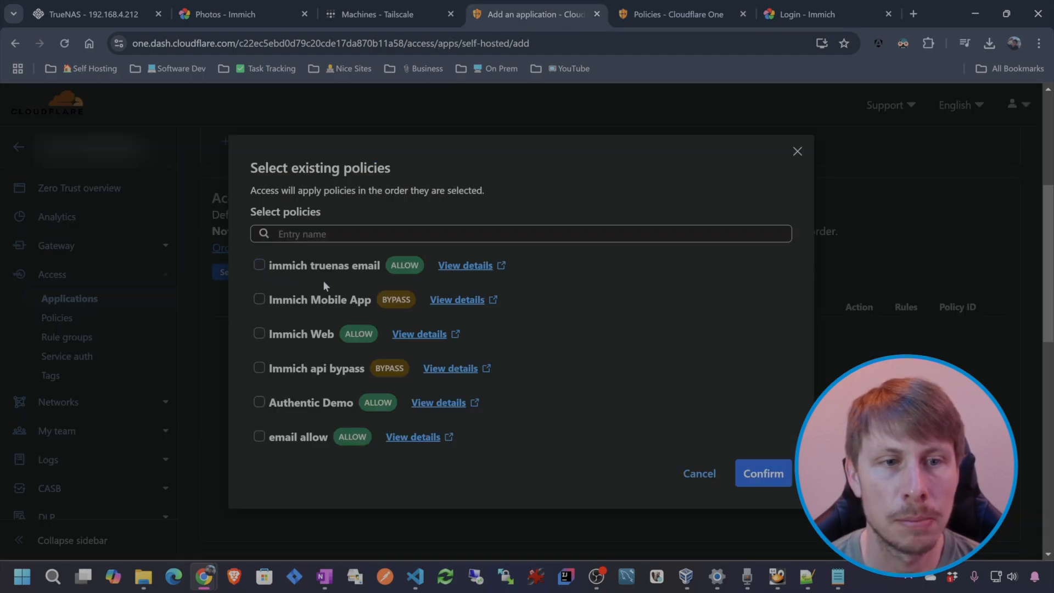
pyautogui.click(763, 472)
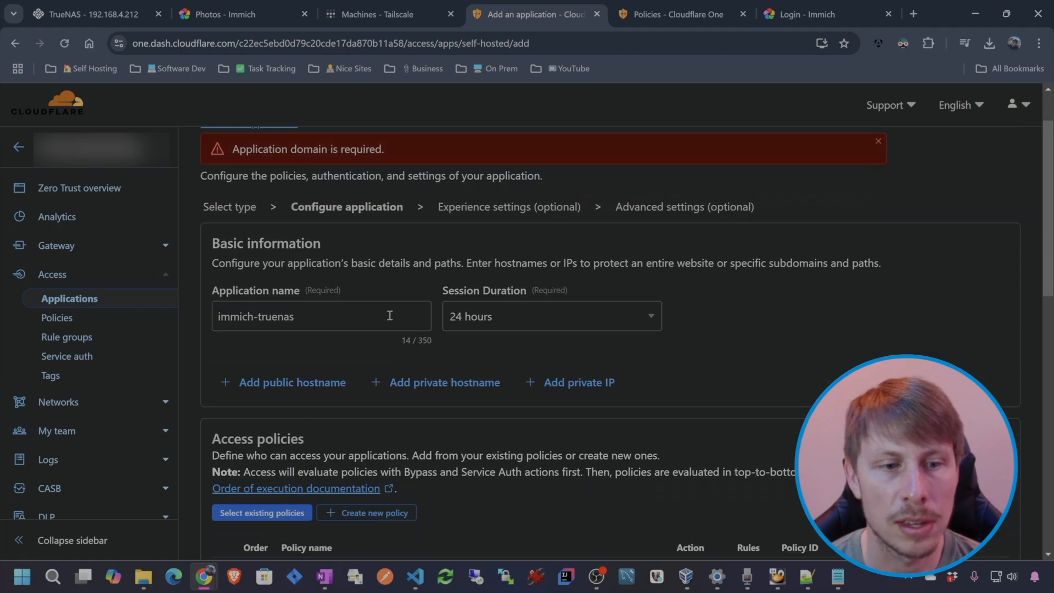
pyautogui.scroll(-3)
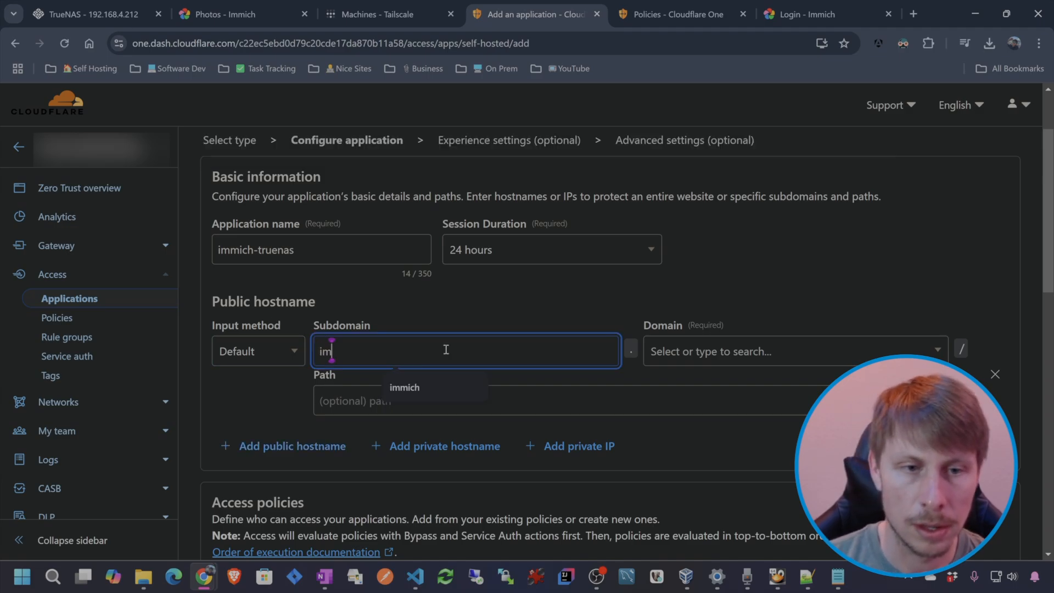
pyautogui.write('immich-truenas')
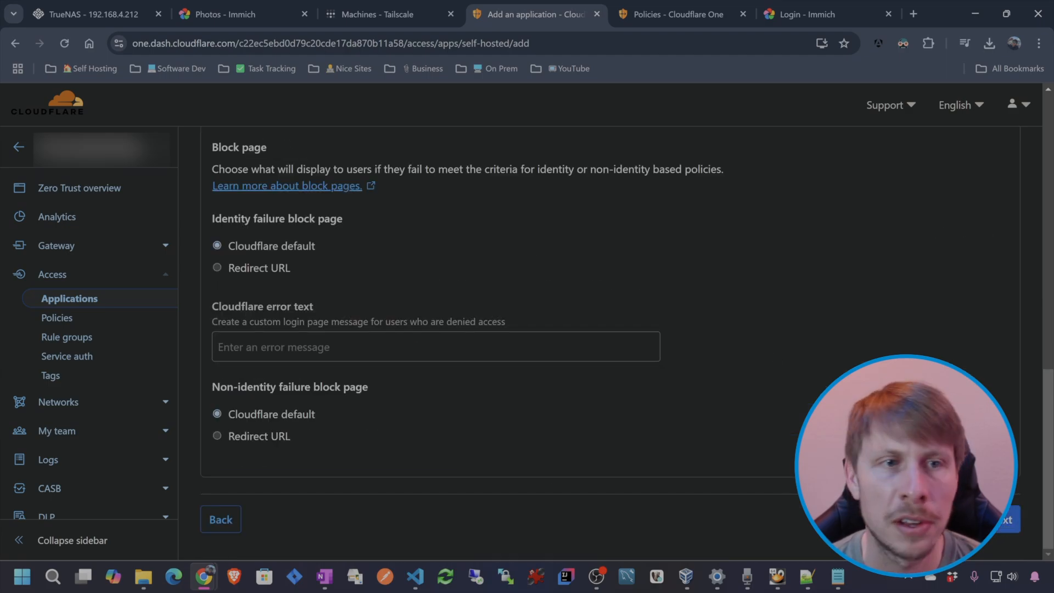
pyautogui.click(1006, 519)
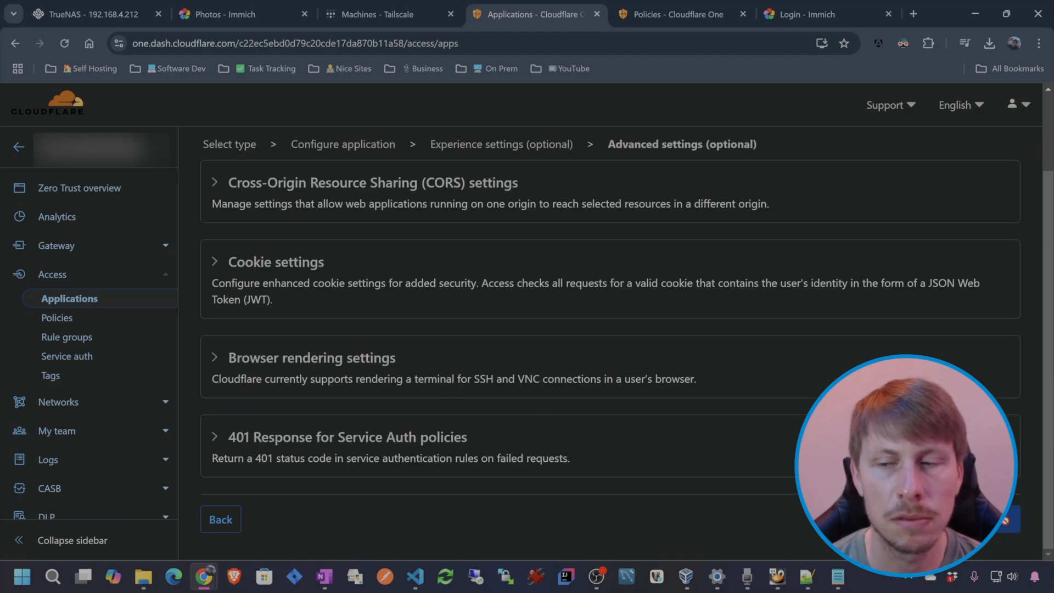
# Save the immich-truenas application and reload the Immich site to see the Access sign-in
pyautogui.click(826, 15)
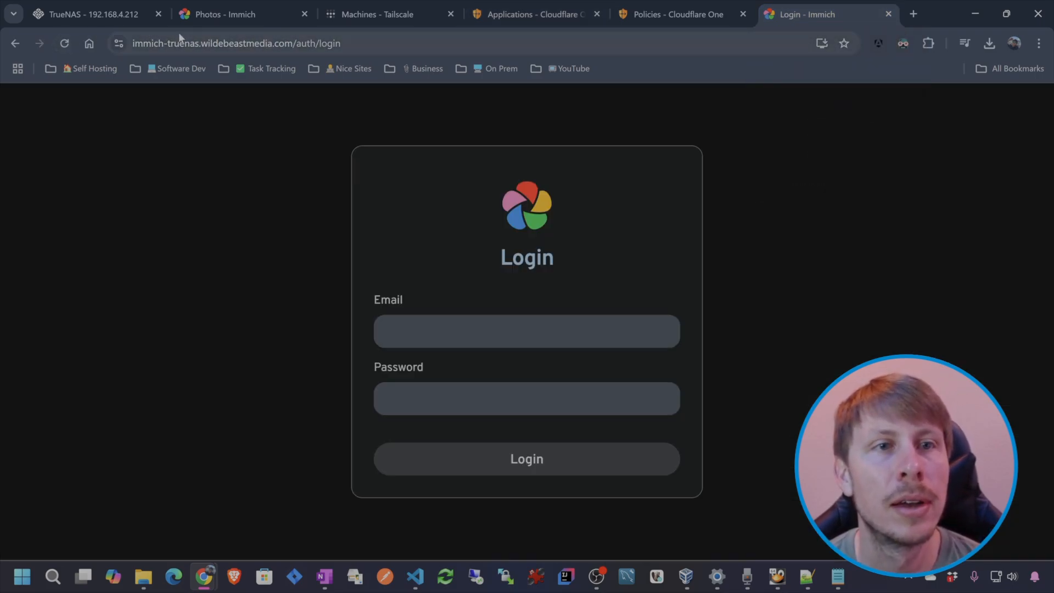
pyautogui.click(65, 43)
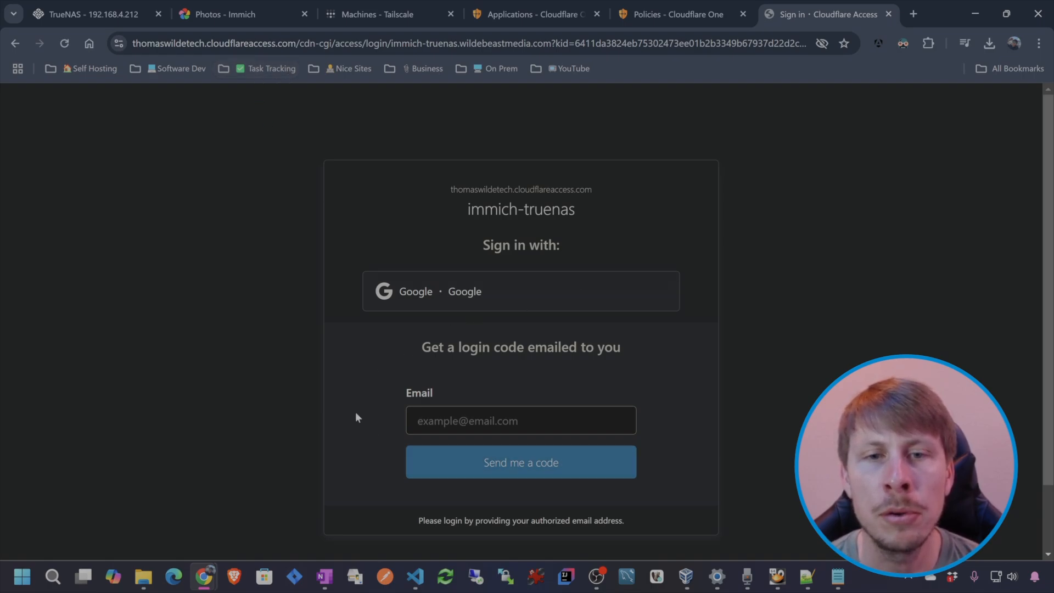
pyautogui.moveTo(318, 291)
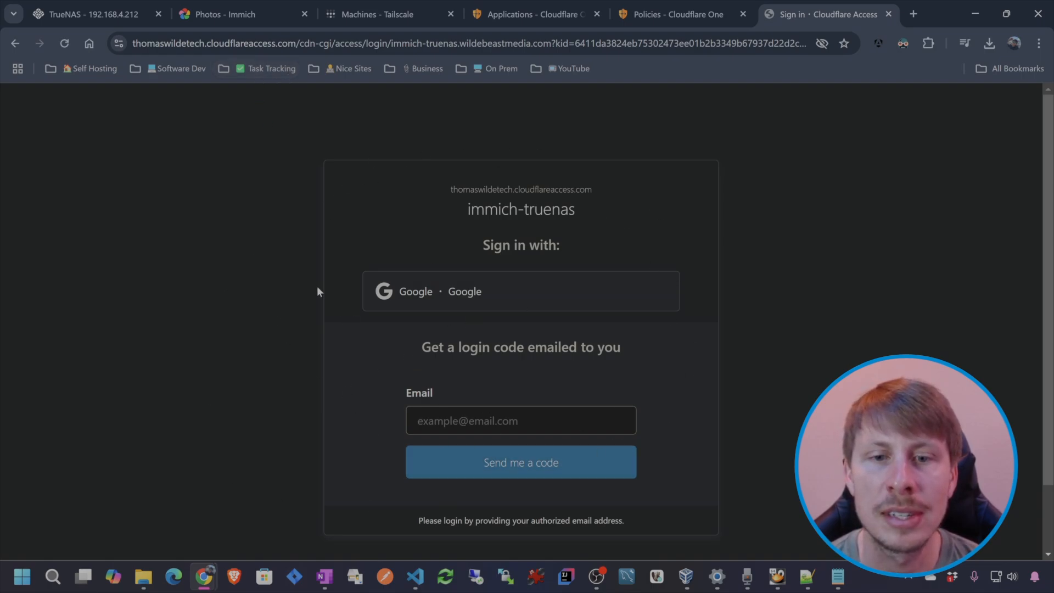
pyautogui.moveTo(571, 286)
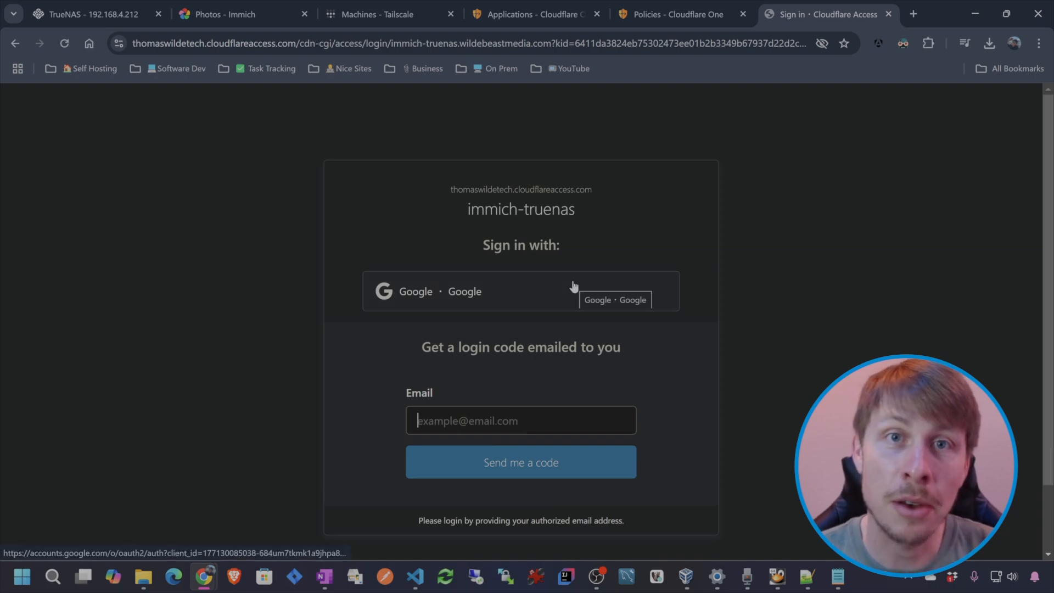
pyautogui.moveTo(586, 227)
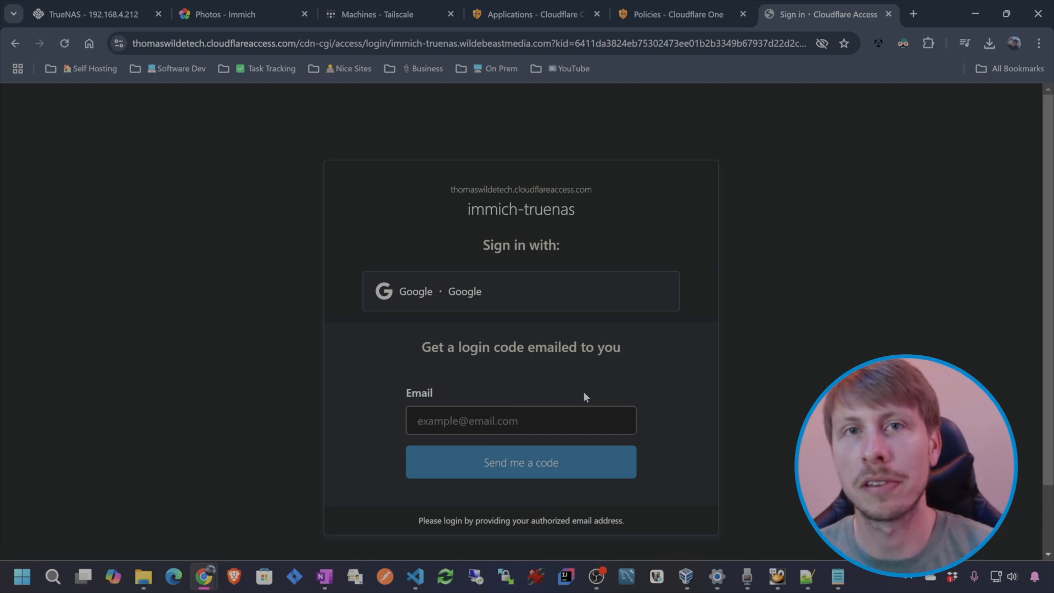
pyautogui.moveTo(467, 303)
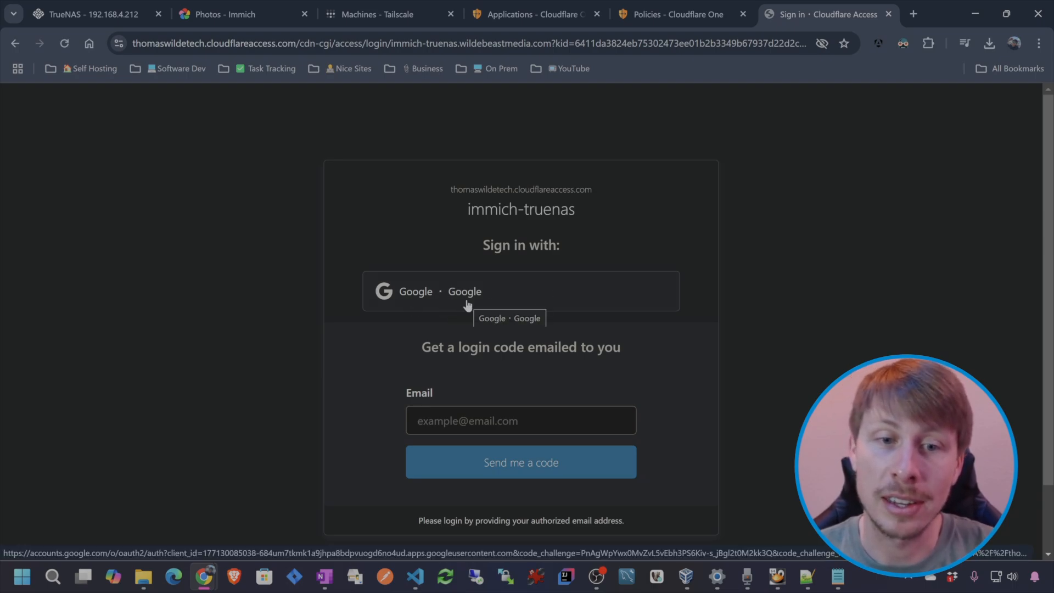